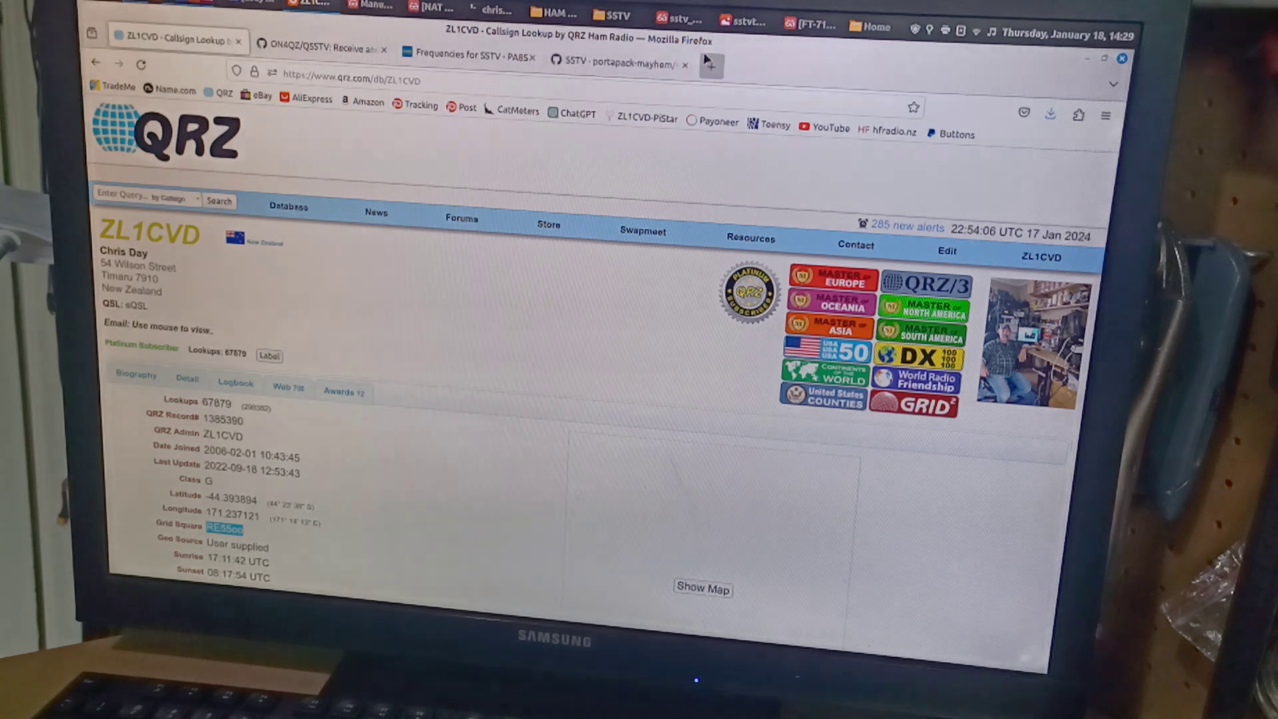
pyautogui.moveTo(708, 65)
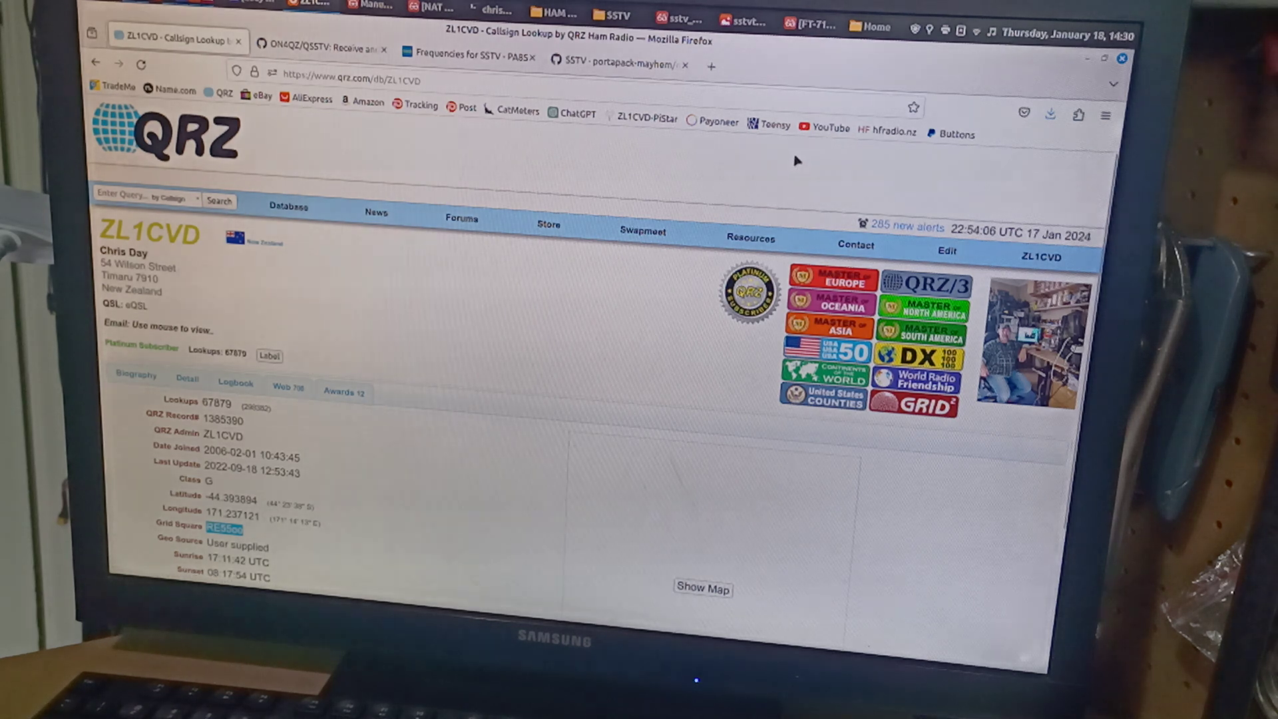
pyautogui.moveTo(722, 190)
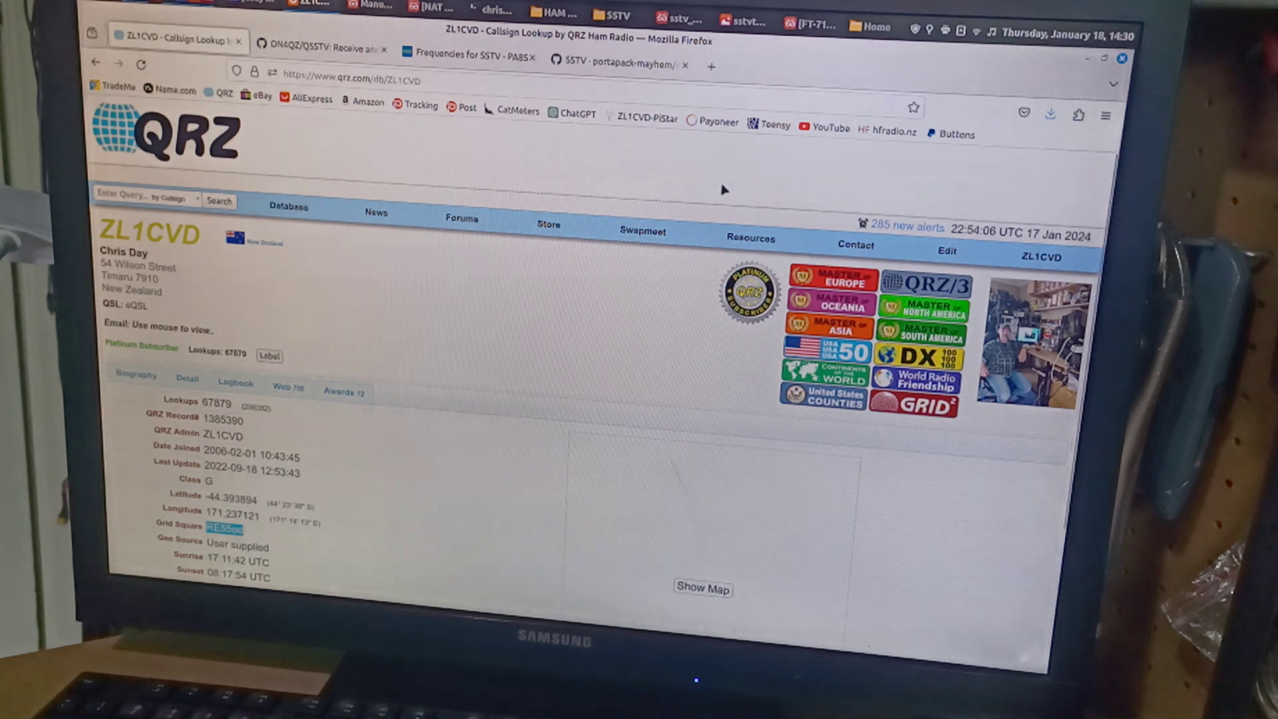
pyautogui.moveTo(748, 167)
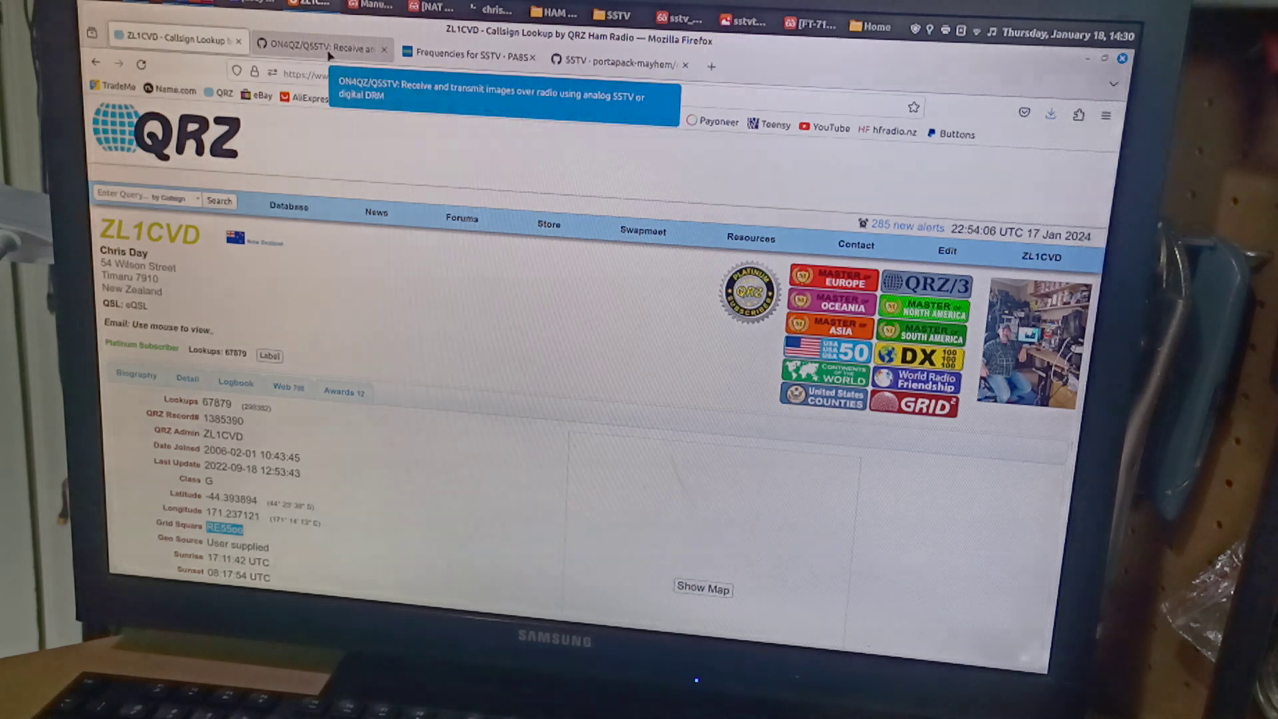
# - Read the ON4QZ/QSSTV README down to its Installation and Compile sections
pyautogui.click(318, 49)
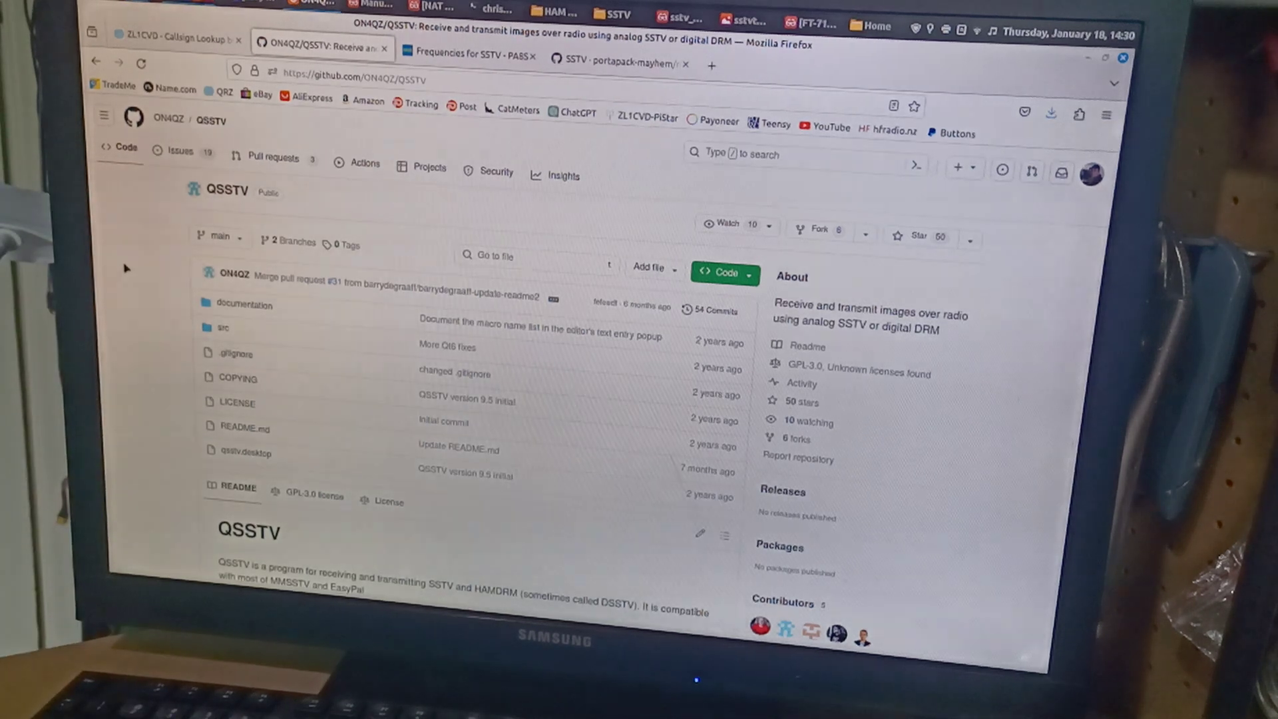
pyautogui.scroll(-3)
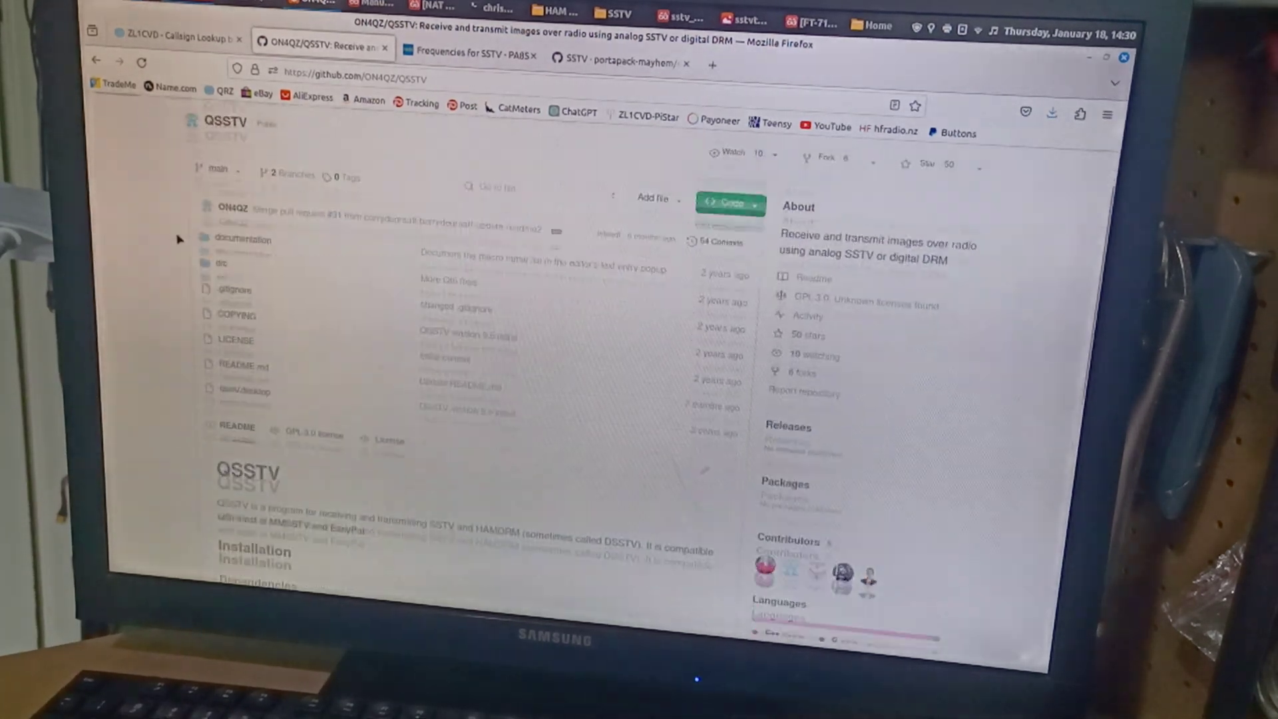
pyautogui.scroll(-3)
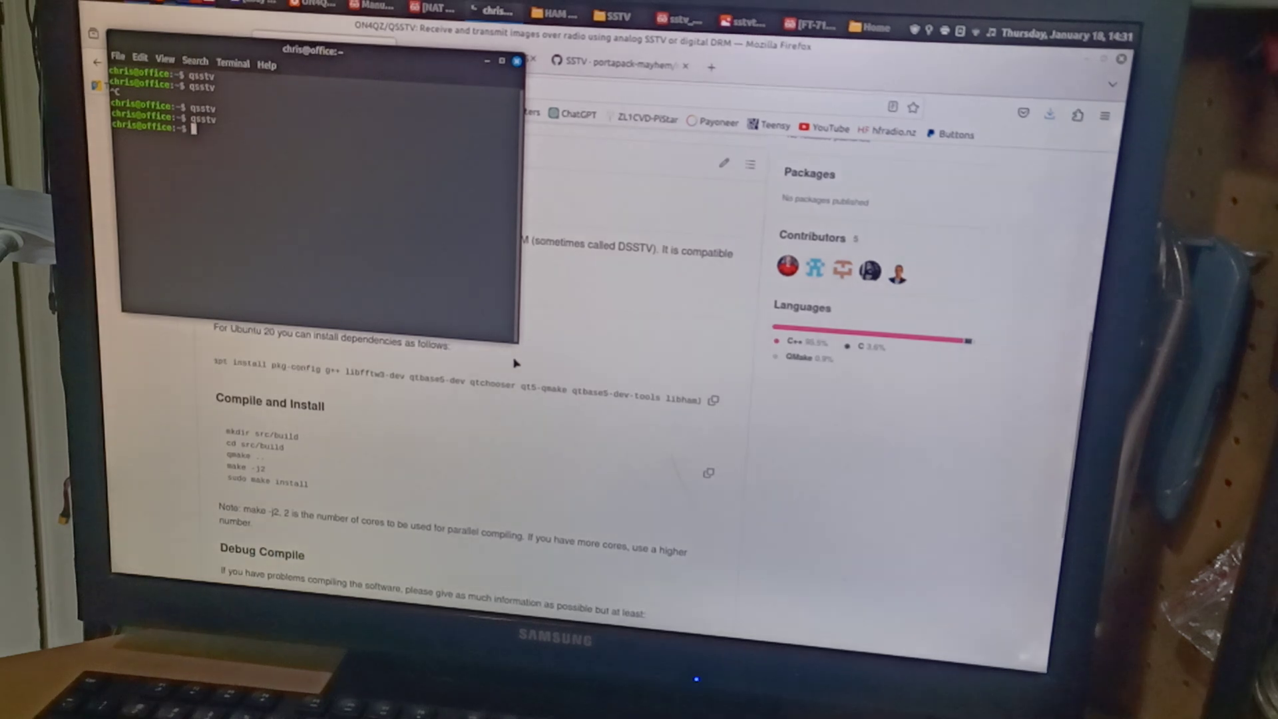
# - Run qsstv (or sudo apt install qsstv) in the terminal to launch QSSTV
pyautogui.write('qsstv')
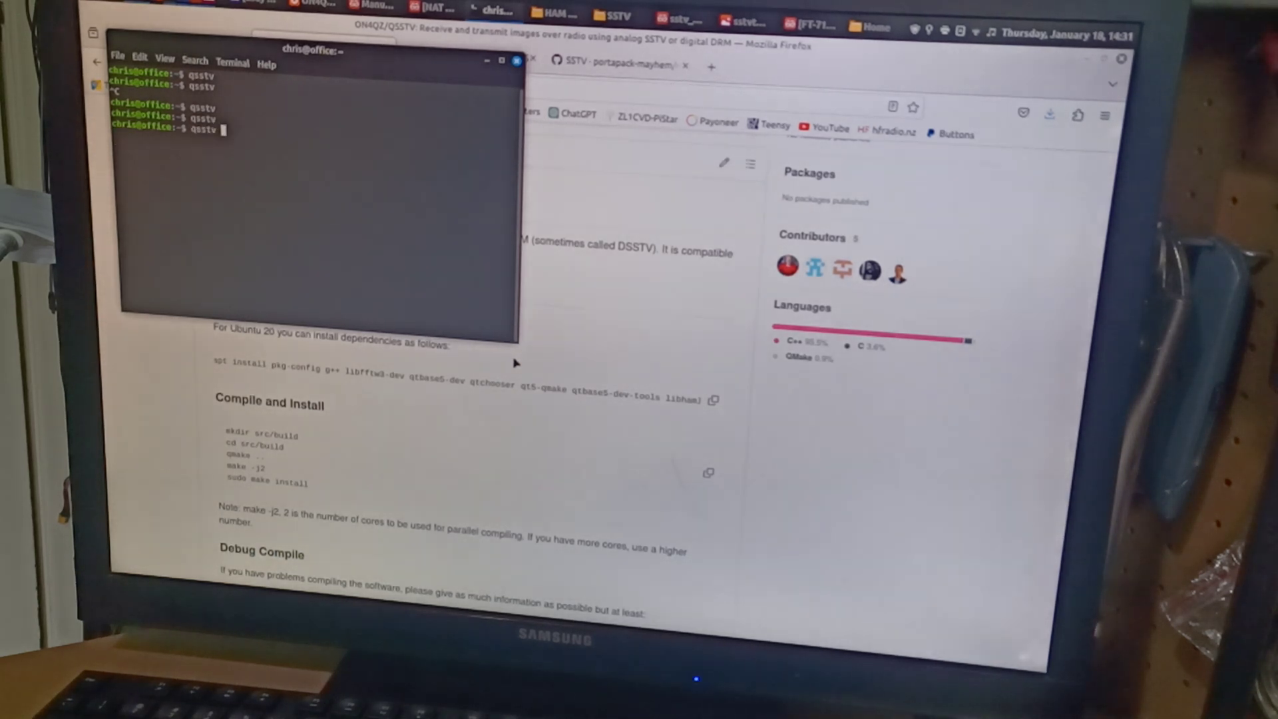
pyautogui.write('sudo apt install qsstv')
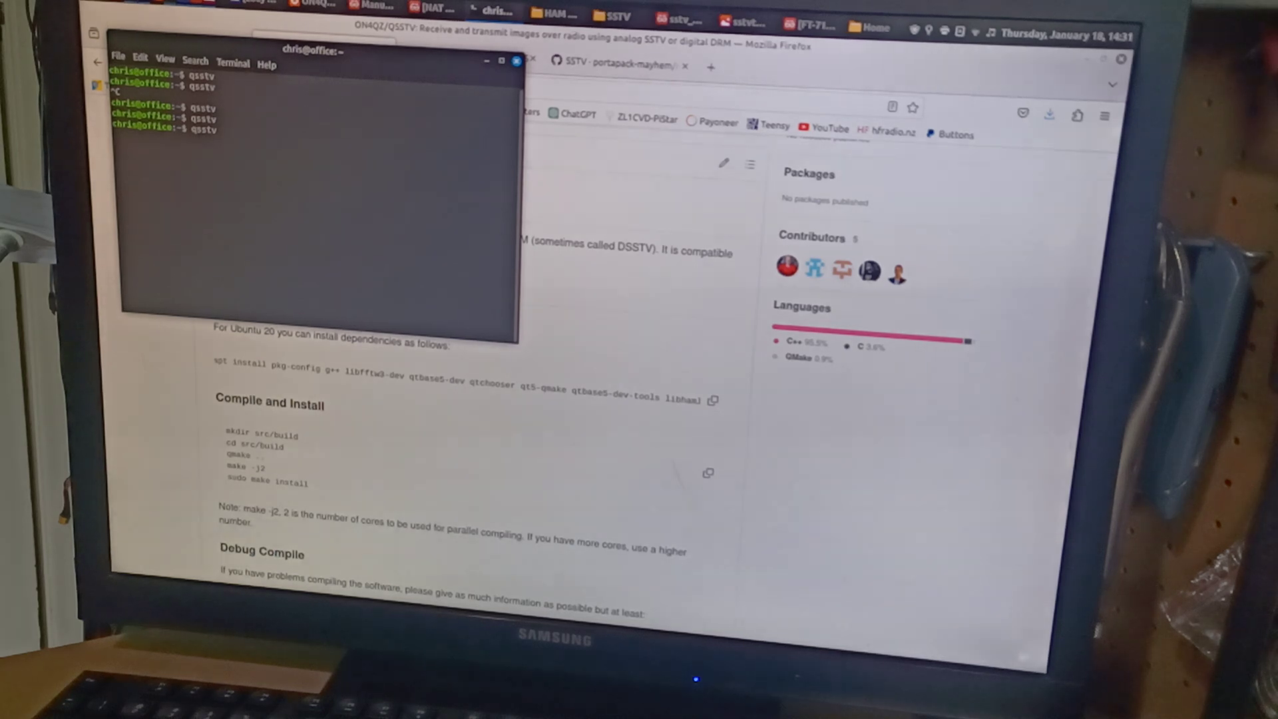
pyautogui.press('Return')
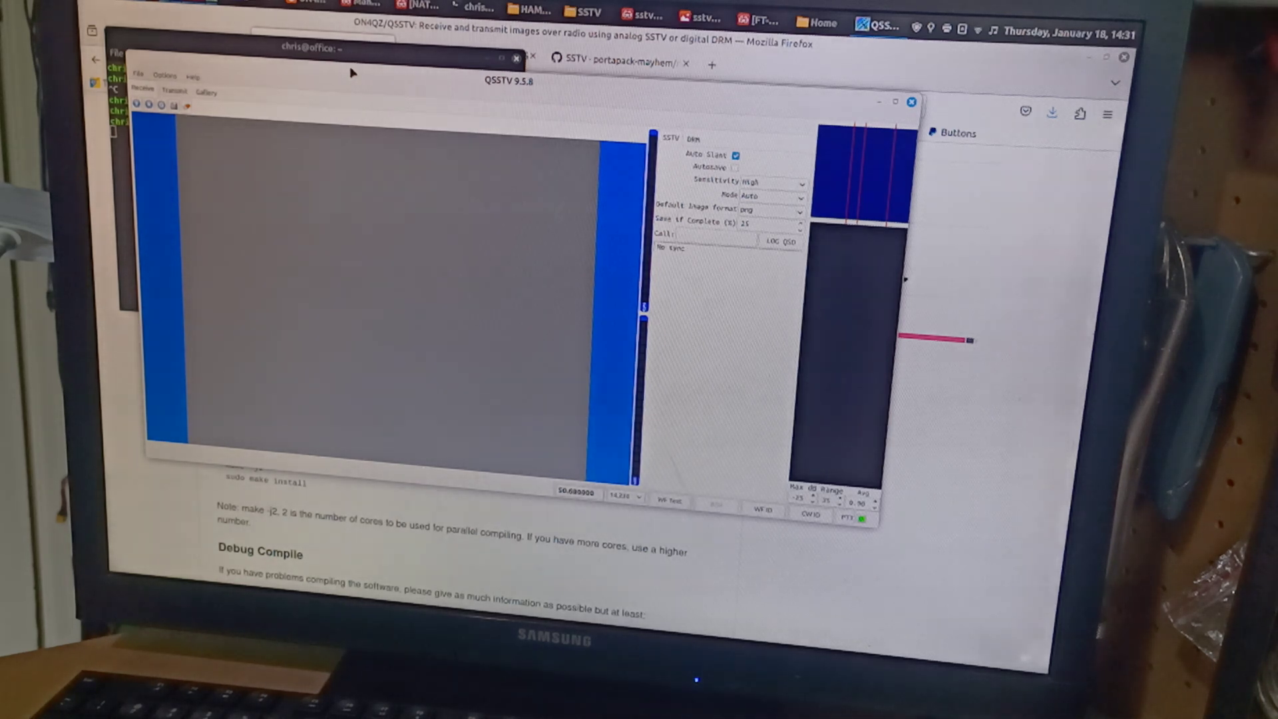
# - Review QSSTV Configuration's Operator and Gui tabs, then its PulseAudio Sound settings
pyautogui.click(165, 76)
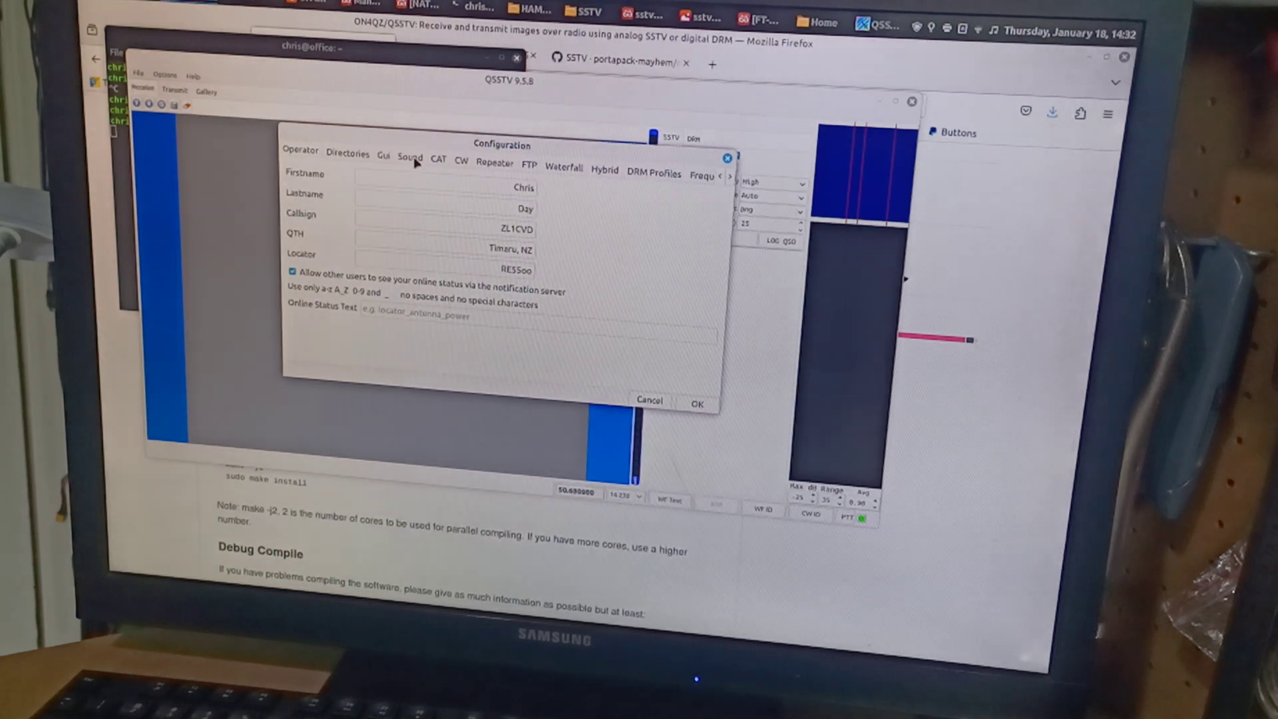
pyautogui.click(348, 154)
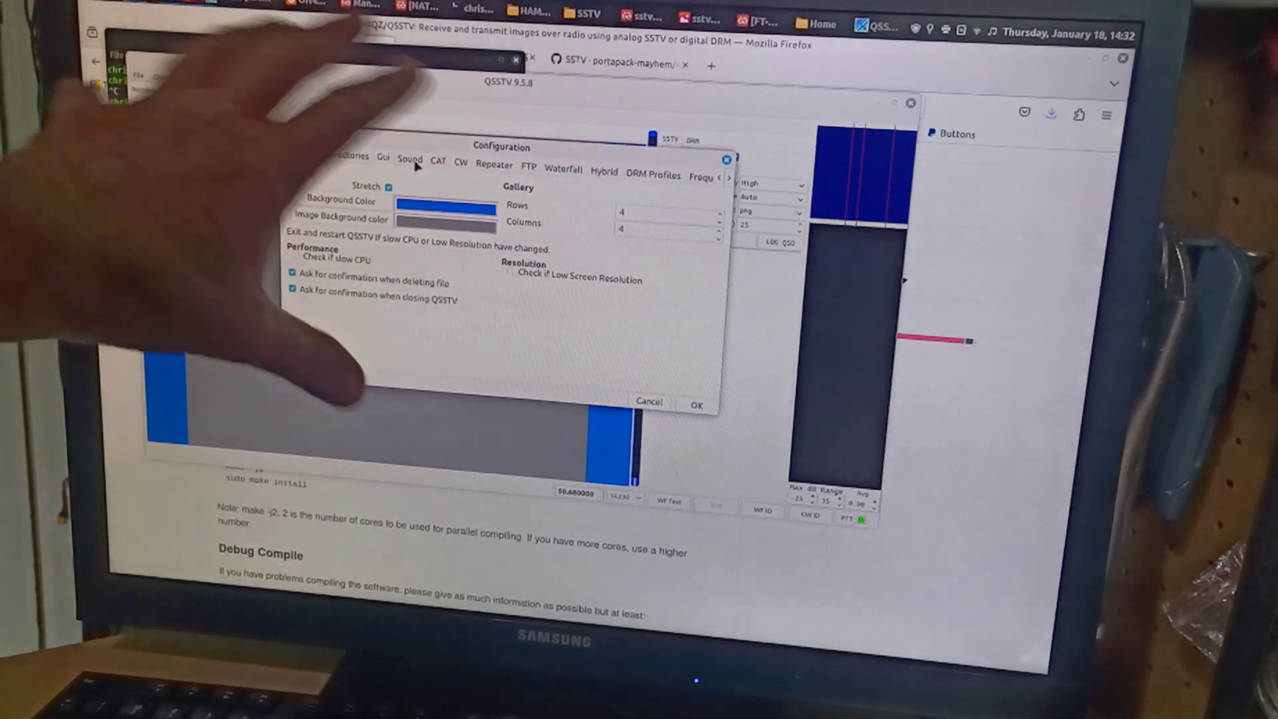
pyautogui.click(410, 160)
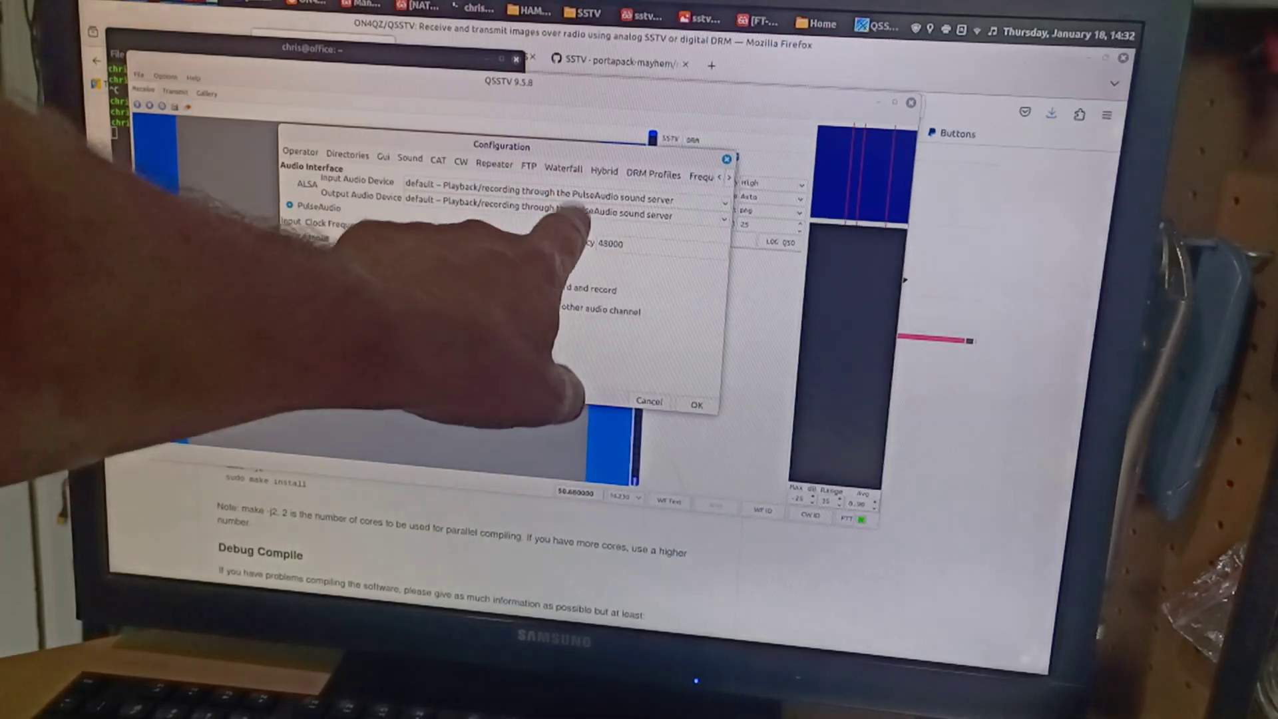
pyautogui.moveTo(440, 163)
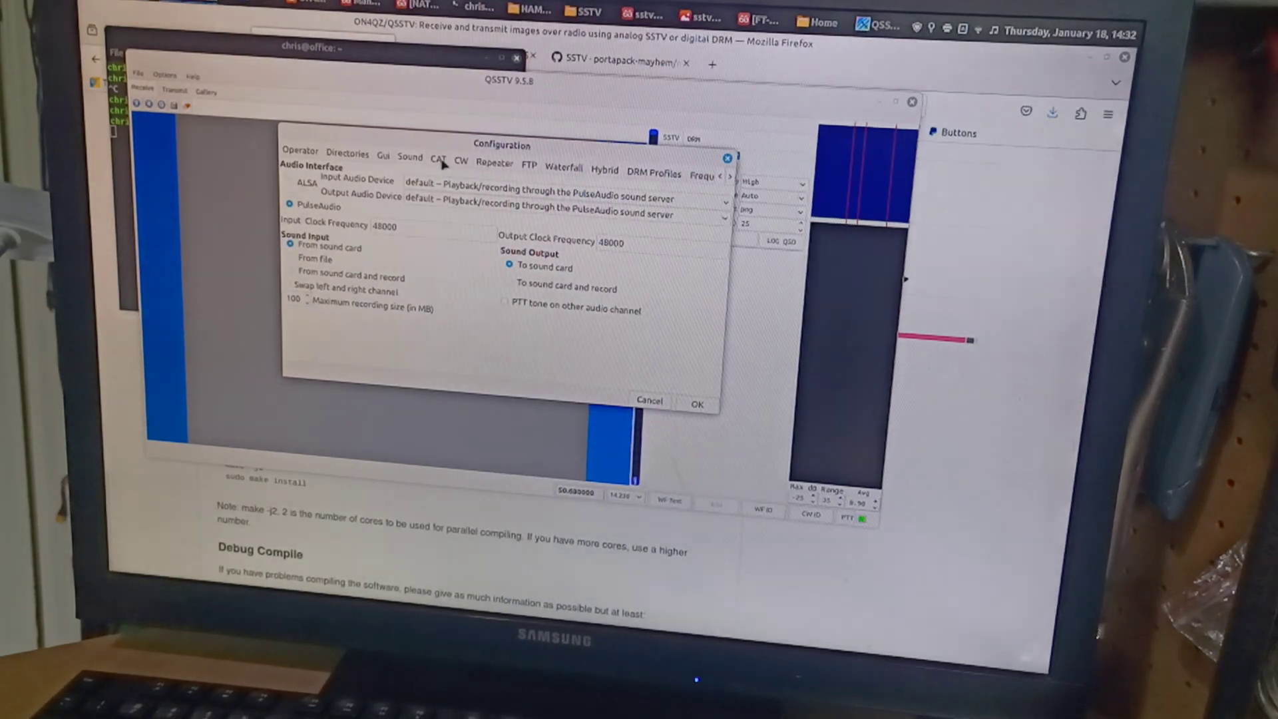
# - Show the CAT tab with Hamlib control for a Yaesu FT-991 over serial
pyautogui.click(438, 159)
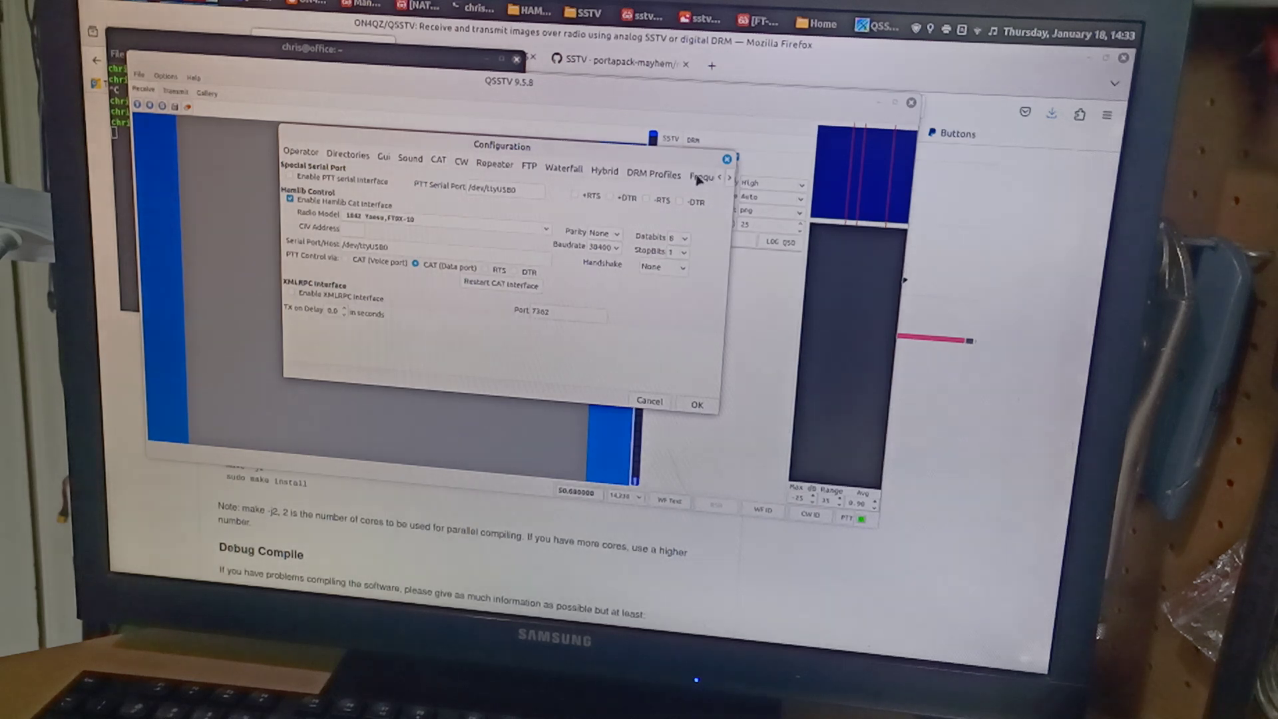
# - View QSSTV's stored frequency list, then the PA8S 'Frequencies for SSTV' page
pyautogui.click(683, 176)
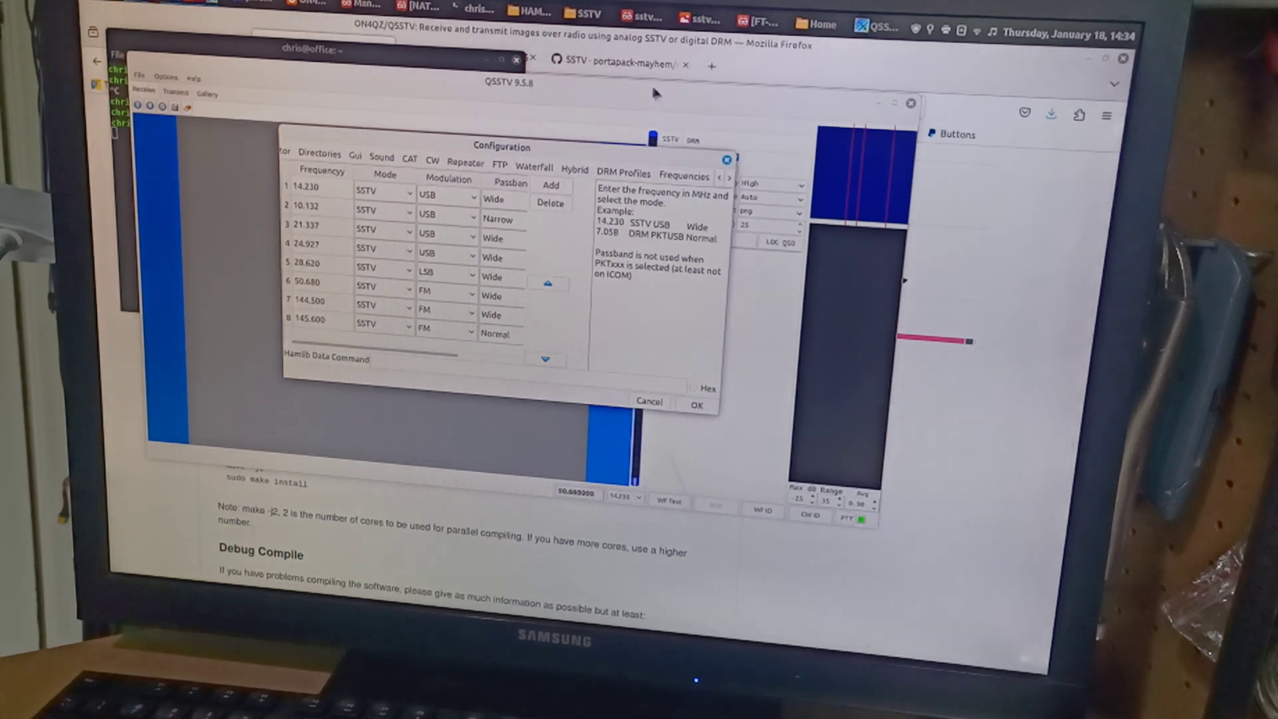
pyautogui.click(468, 54)
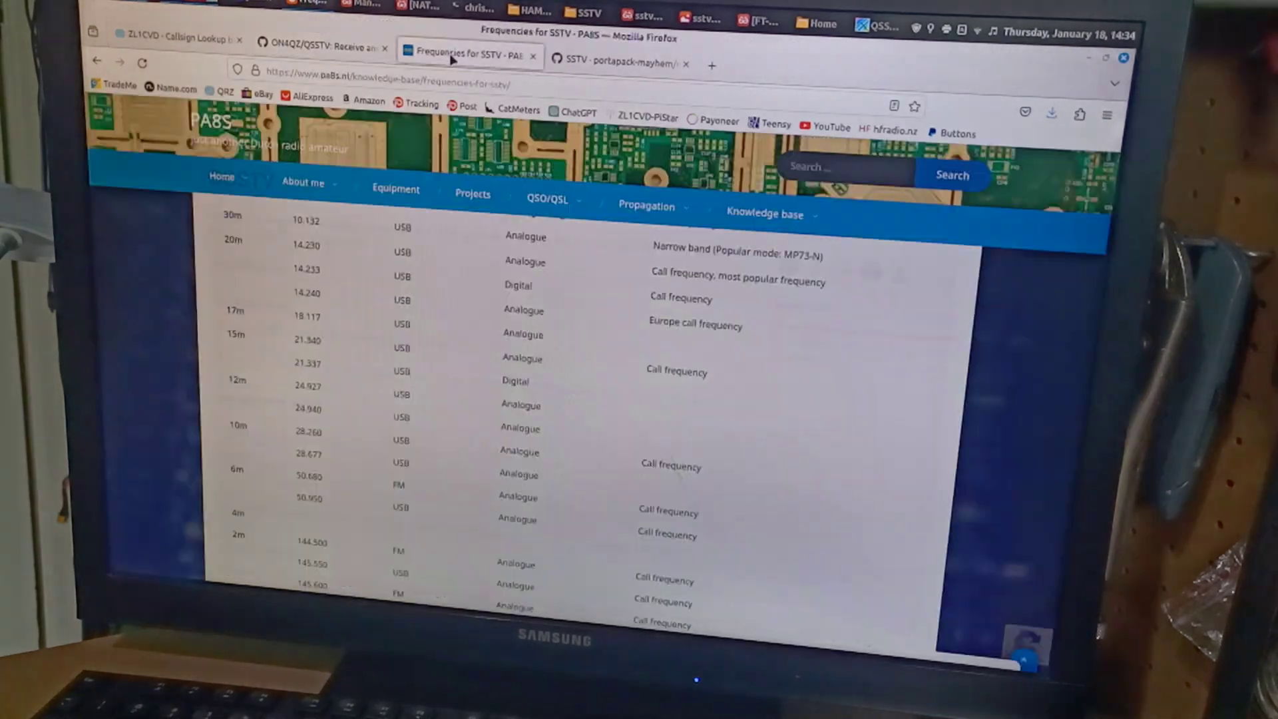
# - Reopen the PA8S 'Frequencies for SSTV' page from the amateur SSTV frequency results
pyautogui.click(468, 54)
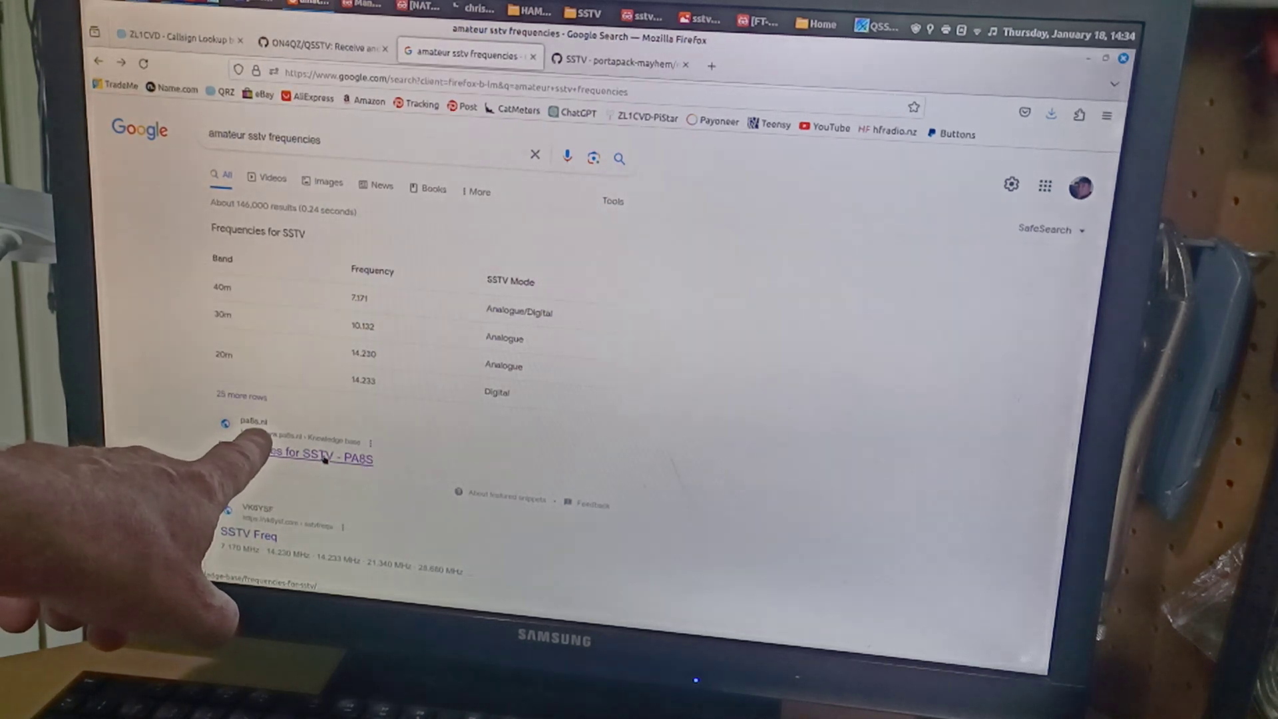
pyautogui.click(318, 458)
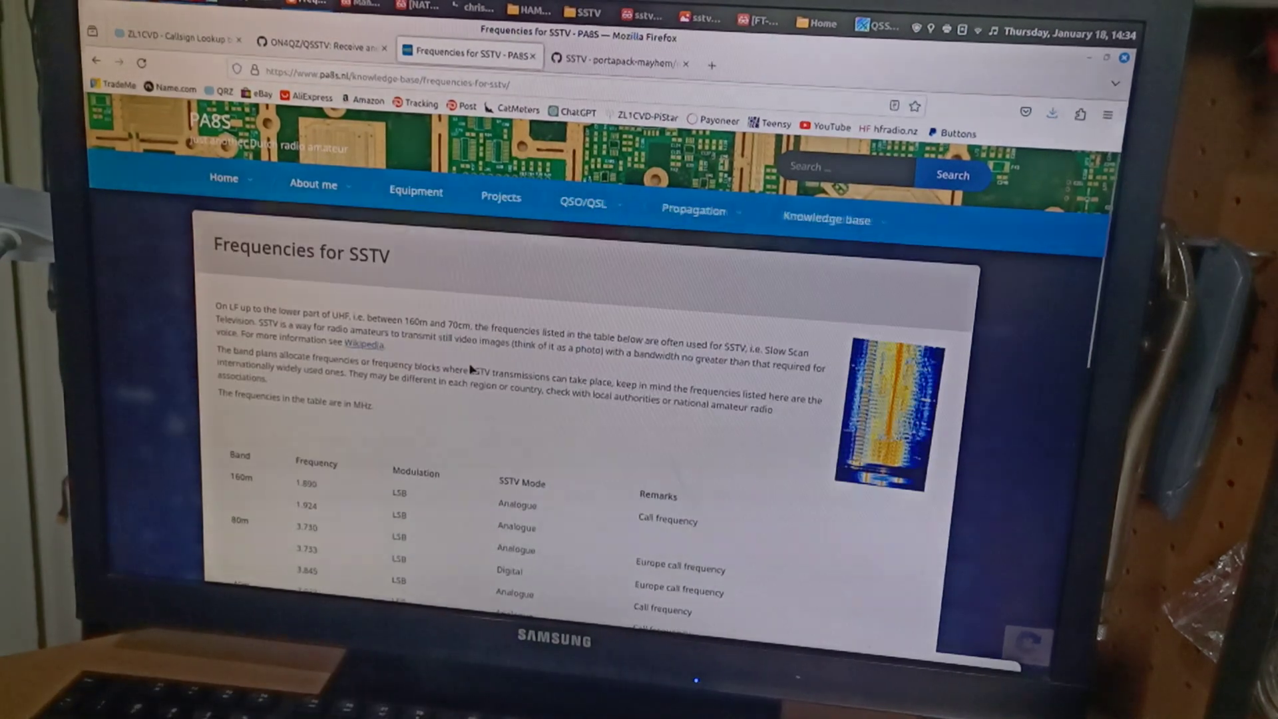
# - Scroll through the PA8S band-by-band SSTV frequency table and remarks
pyautogui.scroll(-3)
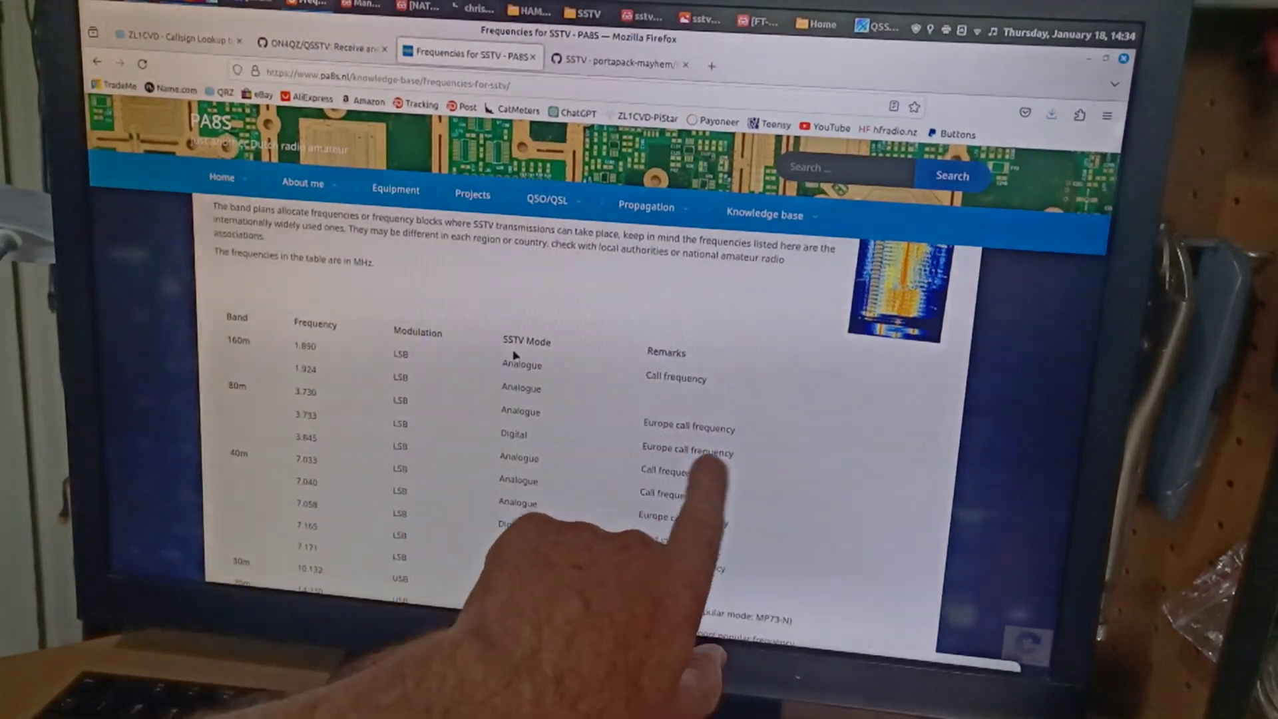
pyautogui.scroll(-3)
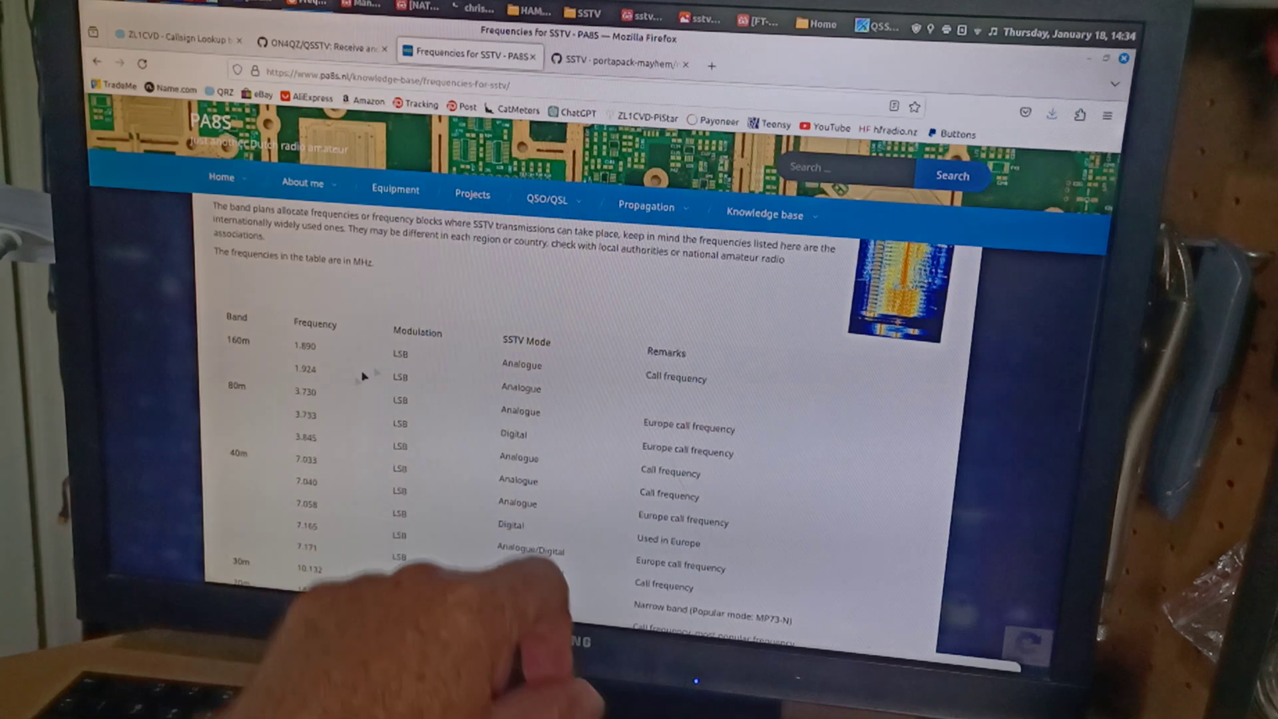
pyautogui.scroll(-3)
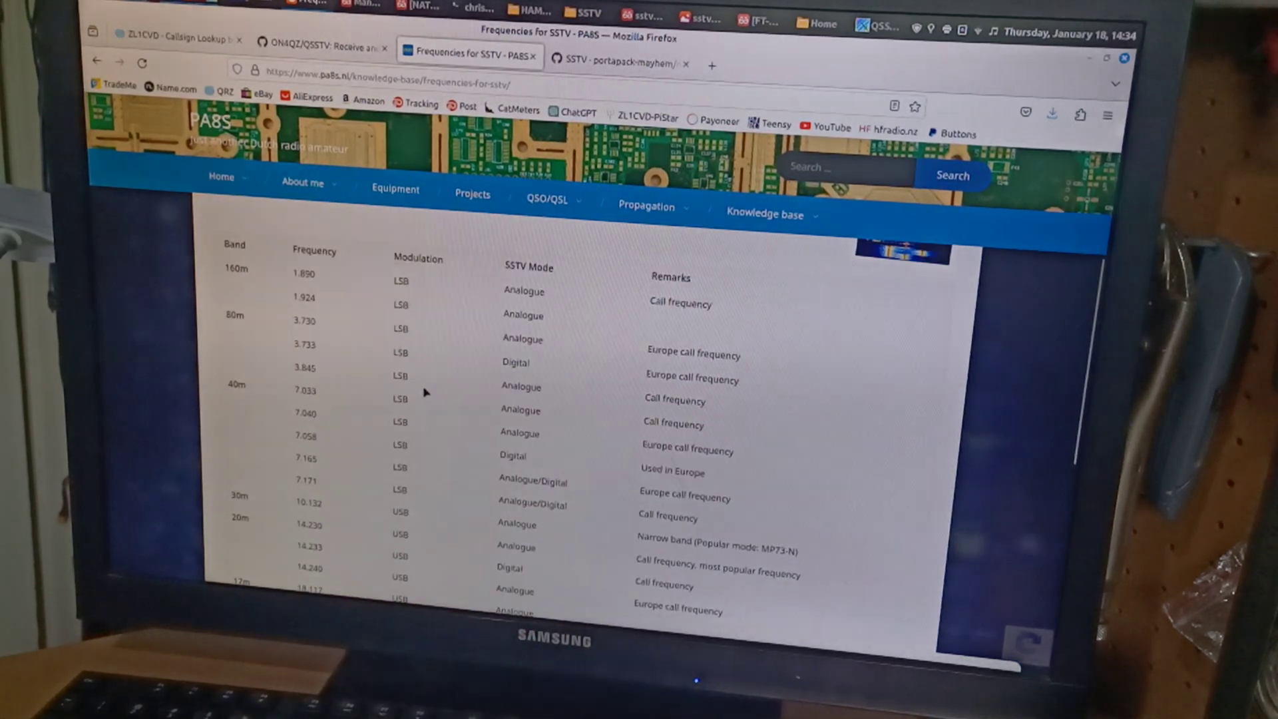
pyautogui.scroll(-3)
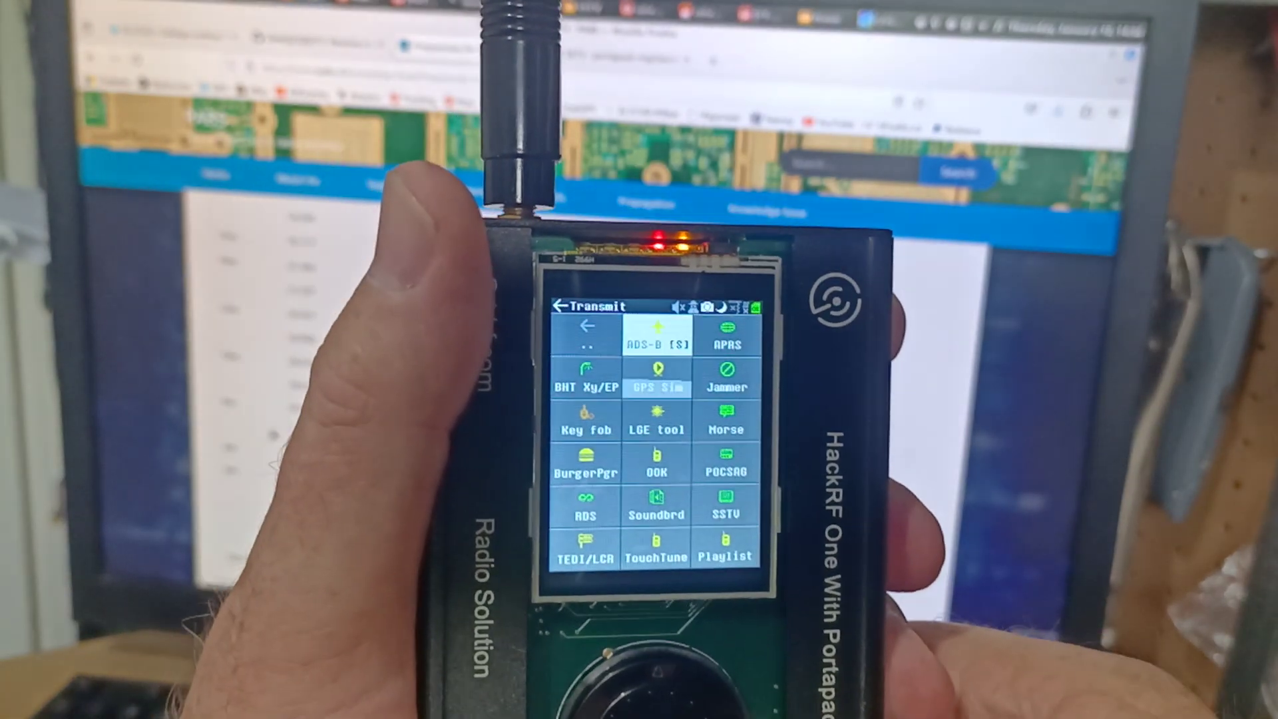
# - Navigate the PortaPack Mayhem main menu to the Transmit apps list
pyautogui.click(670, 512)
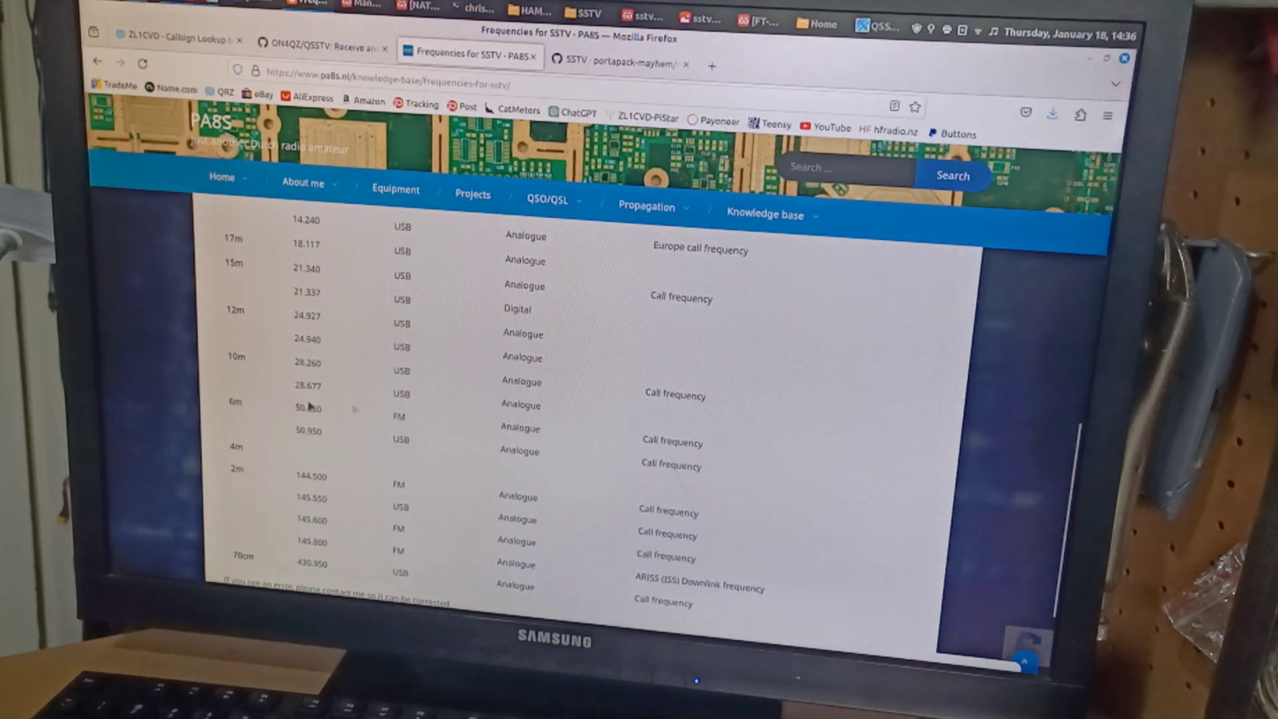
# - Open the portapack-mayhem wiki's SSTV transmitter page requiring 24-bit 320x256 BMPs
pyautogui.click(620, 64)
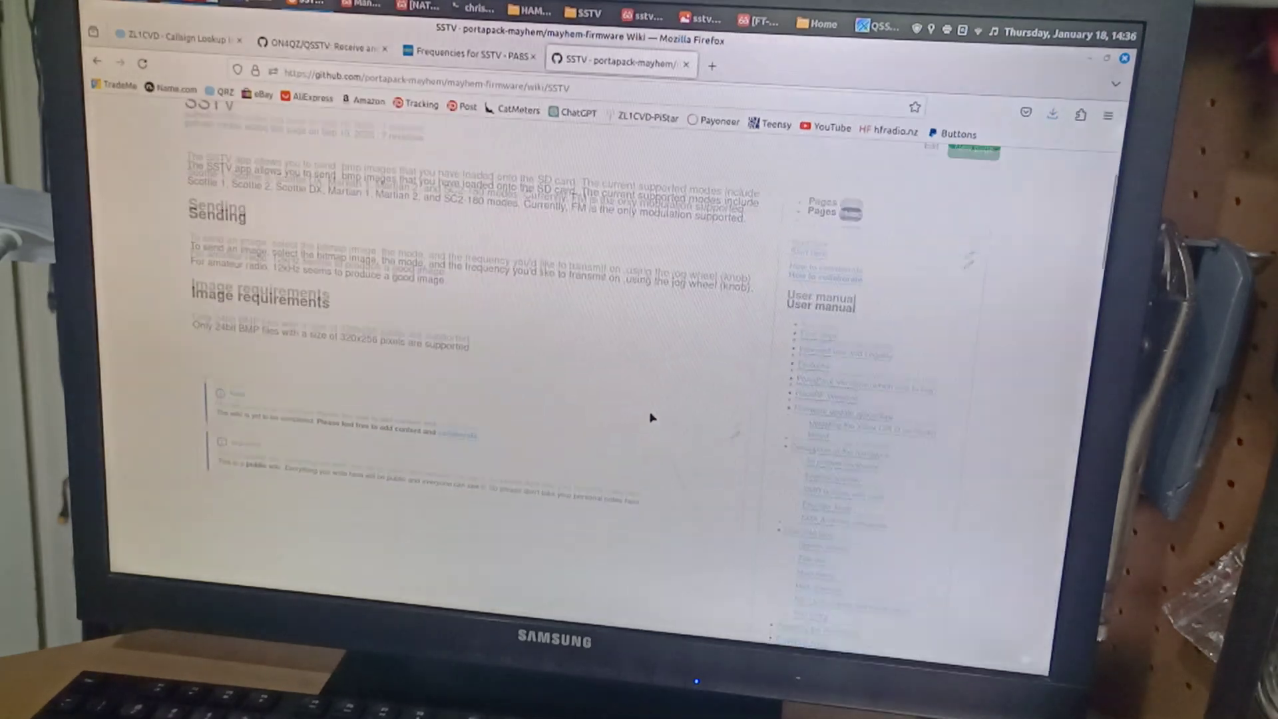
pyautogui.scroll(-3)
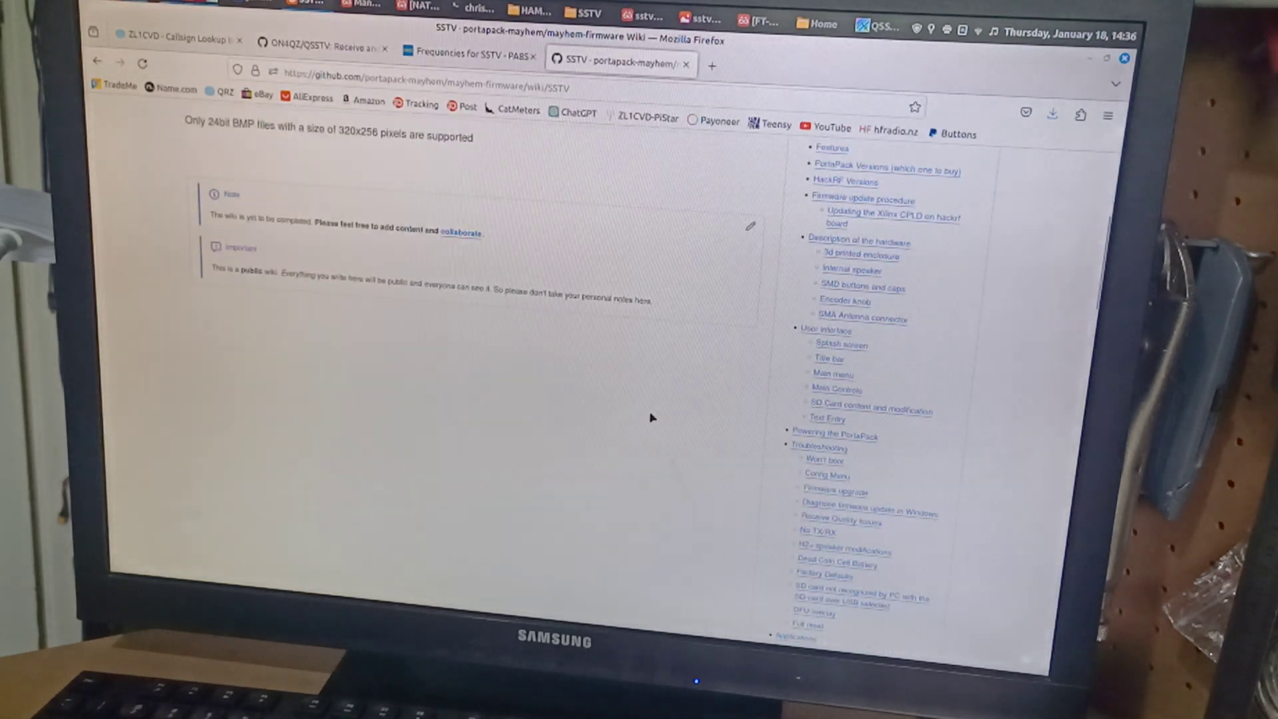
pyautogui.scroll(-3)
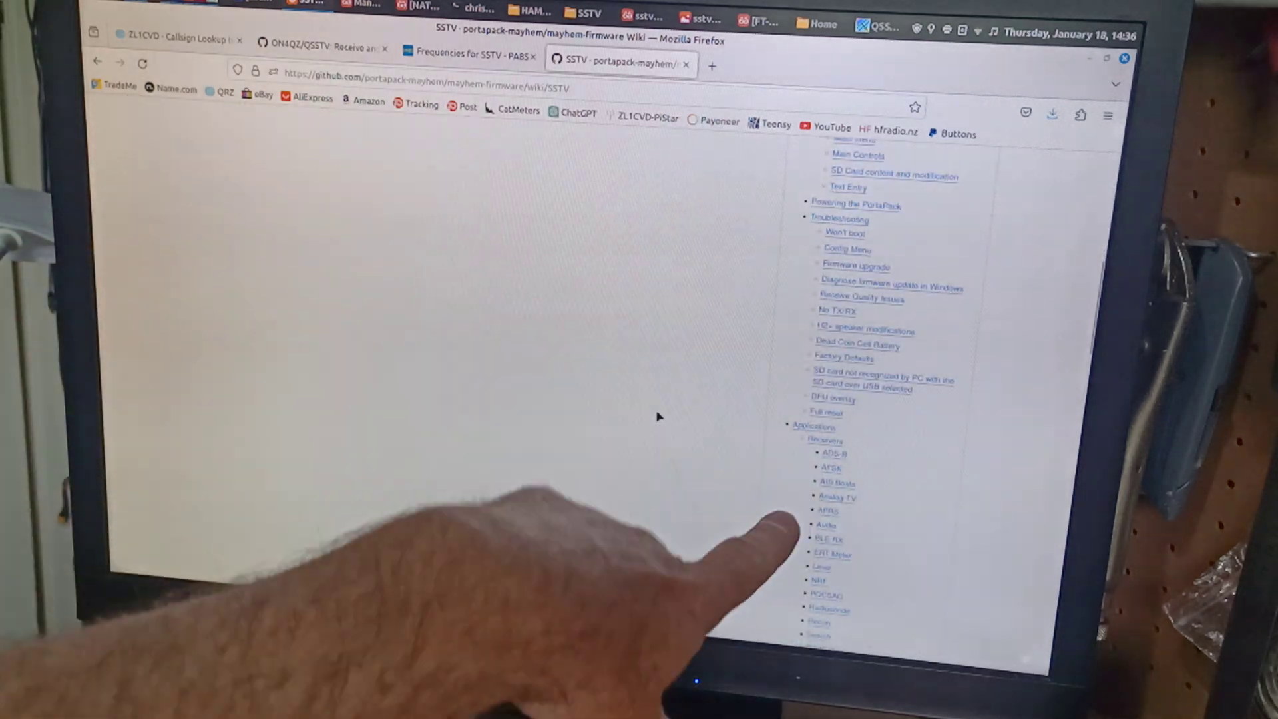
pyautogui.scroll(-3)
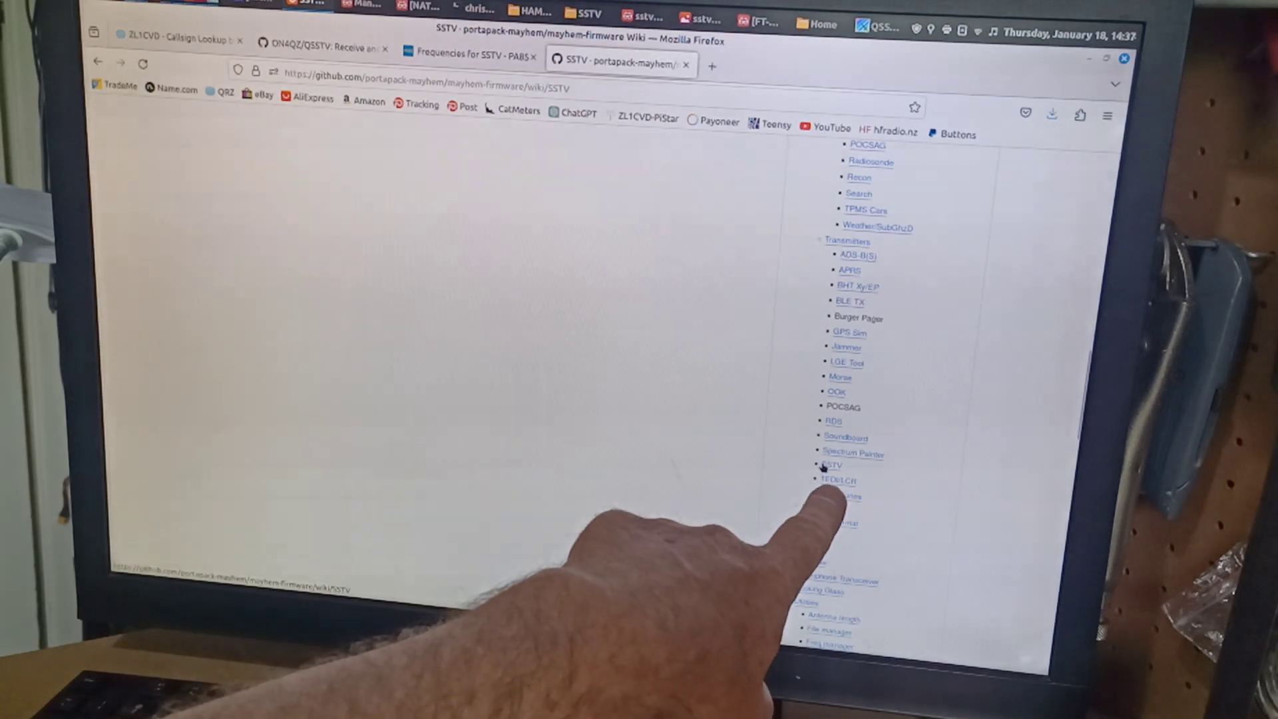
pyautogui.click(831, 465)
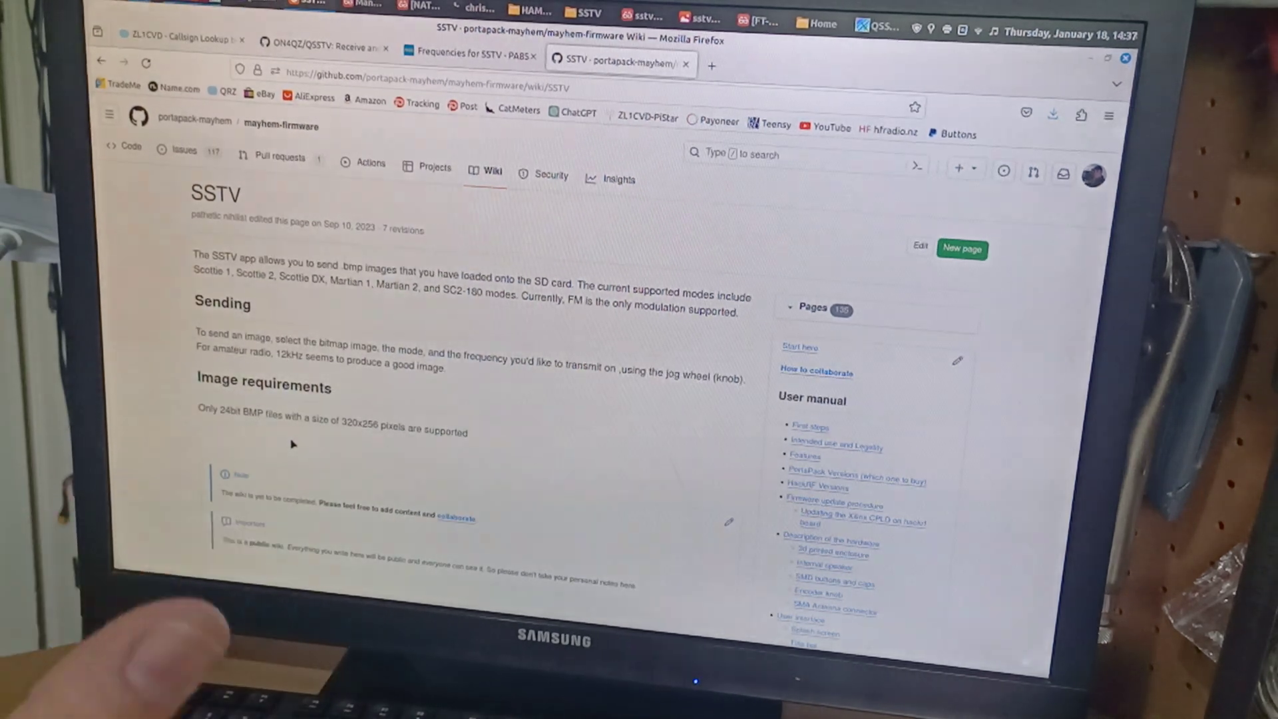
pyautogui.moveTo(483, 388)
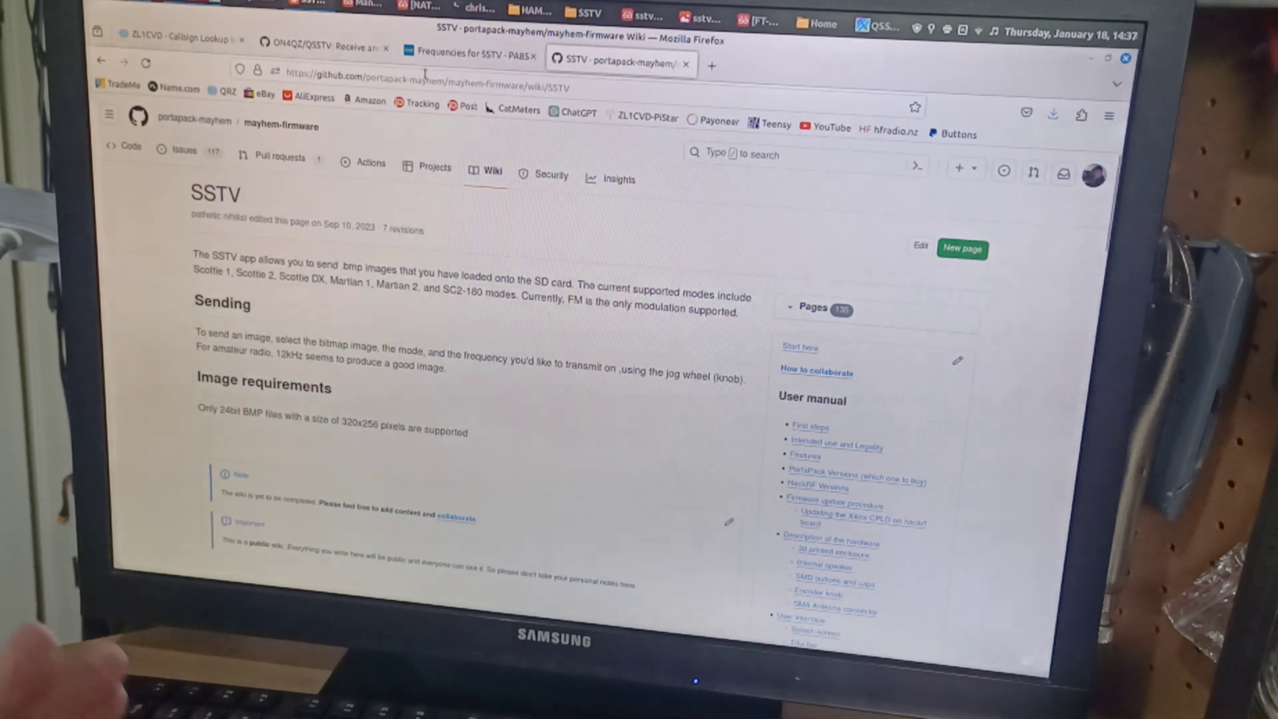
# - Show the PA8S frequencies tab, then QSSTV's eight configured SSTV frequency entries
pyautogui.click(464, 55)
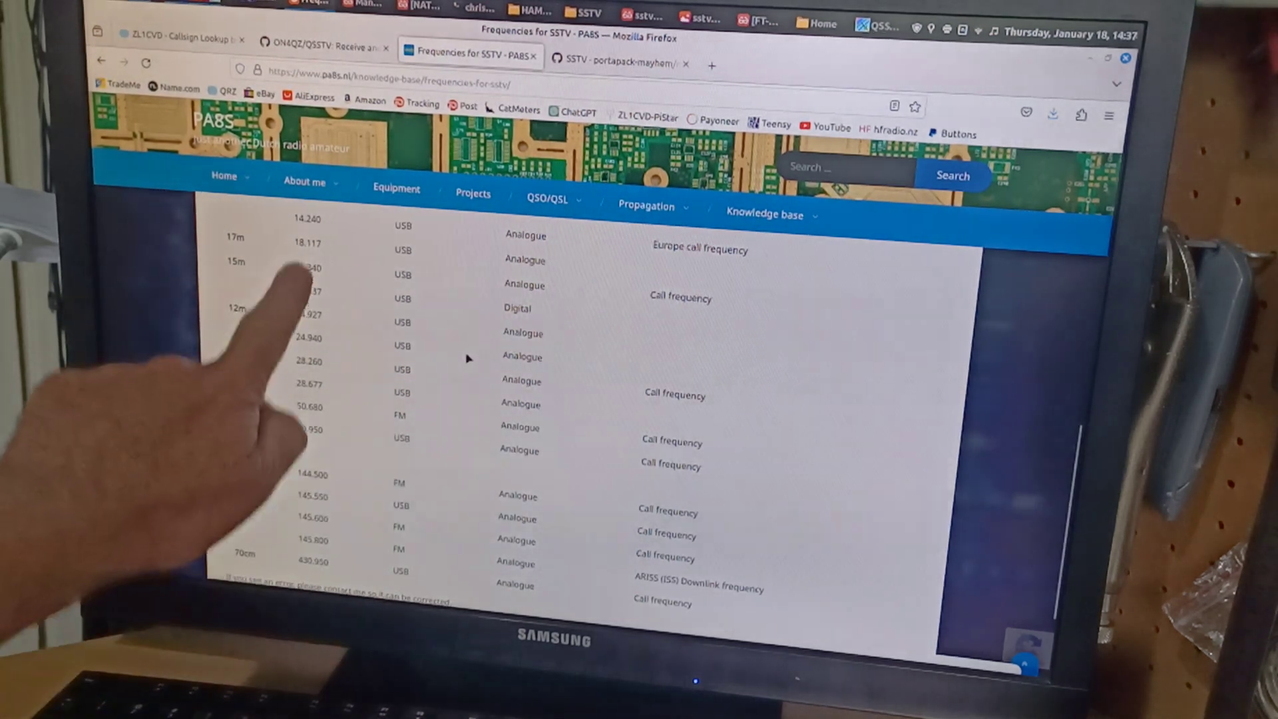
pyautogui.moveTo(450, 423)
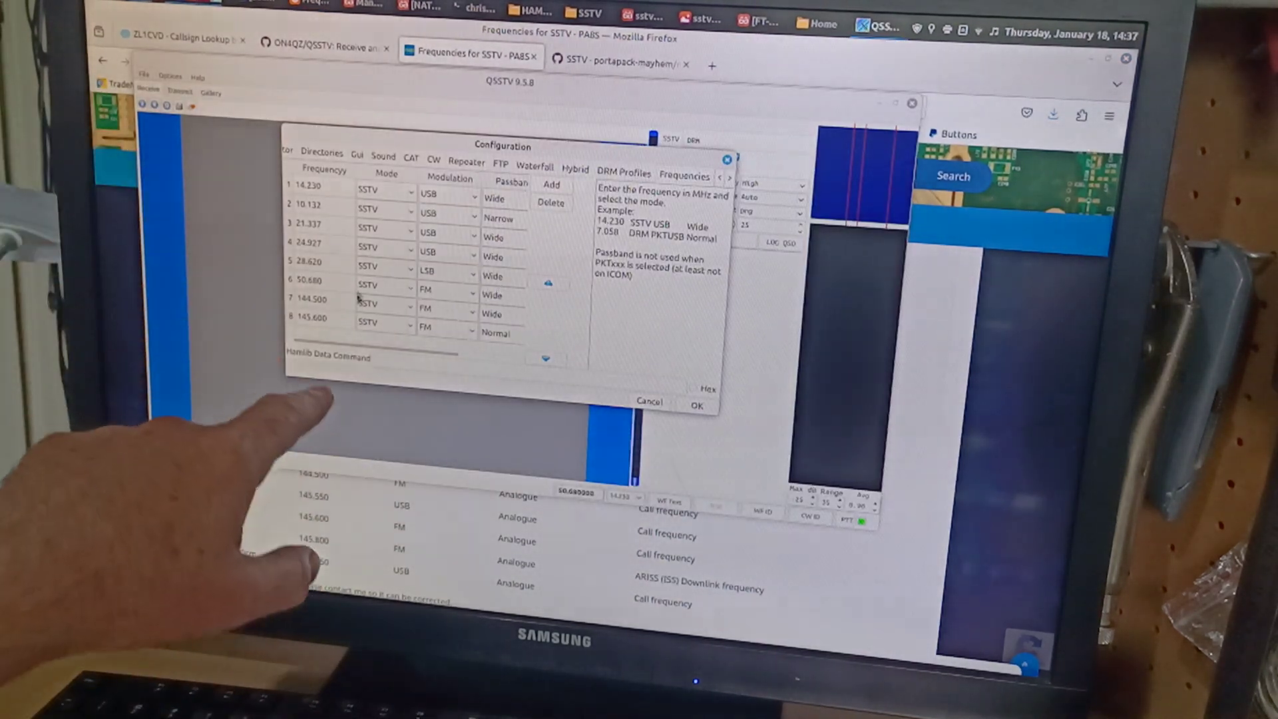
pyautogui.click(383, 286)
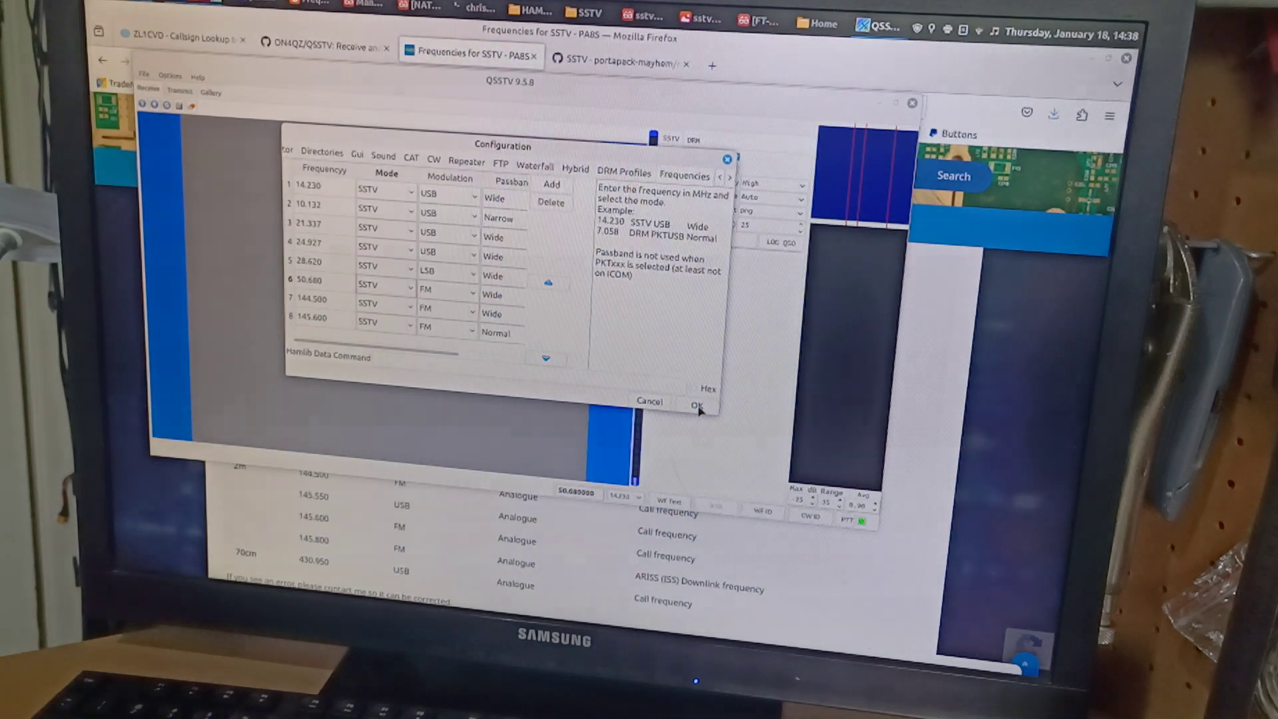
# - Confirm the QSSTV Configuration dialog with OK to return to the receive window
pyautogui.click(696, 406)
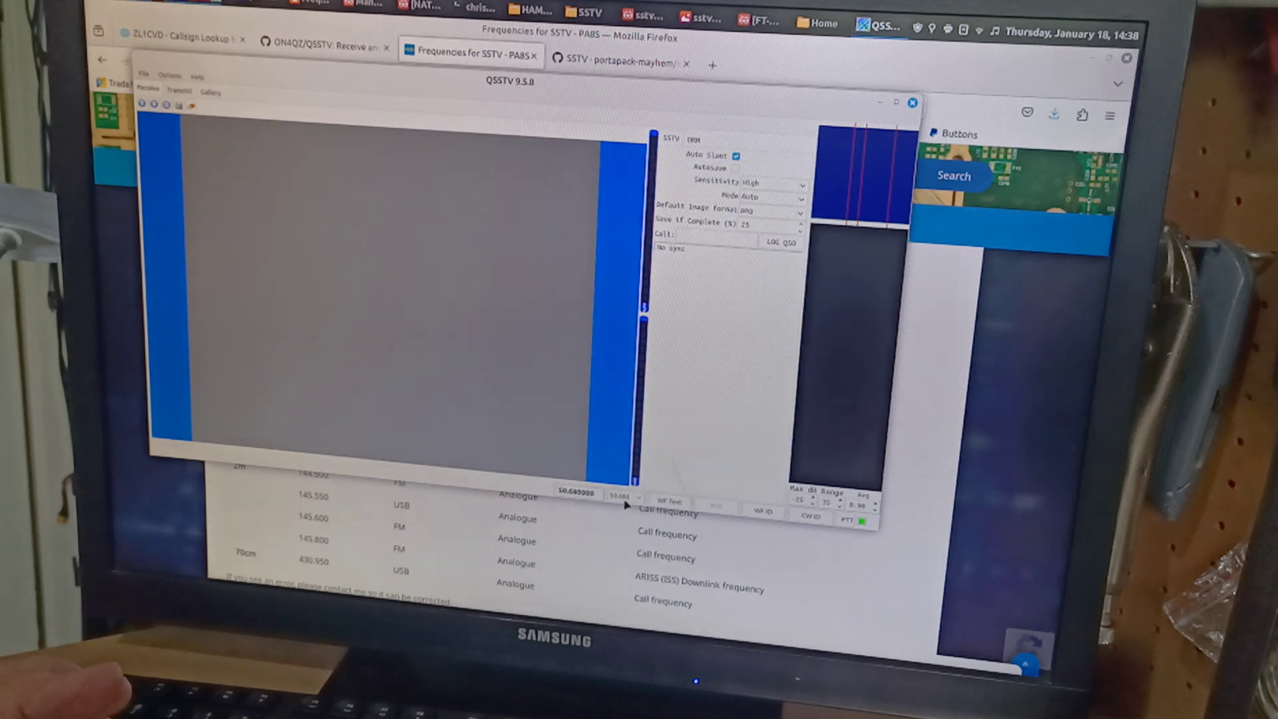
pyautogui.moveTo(715, 381)
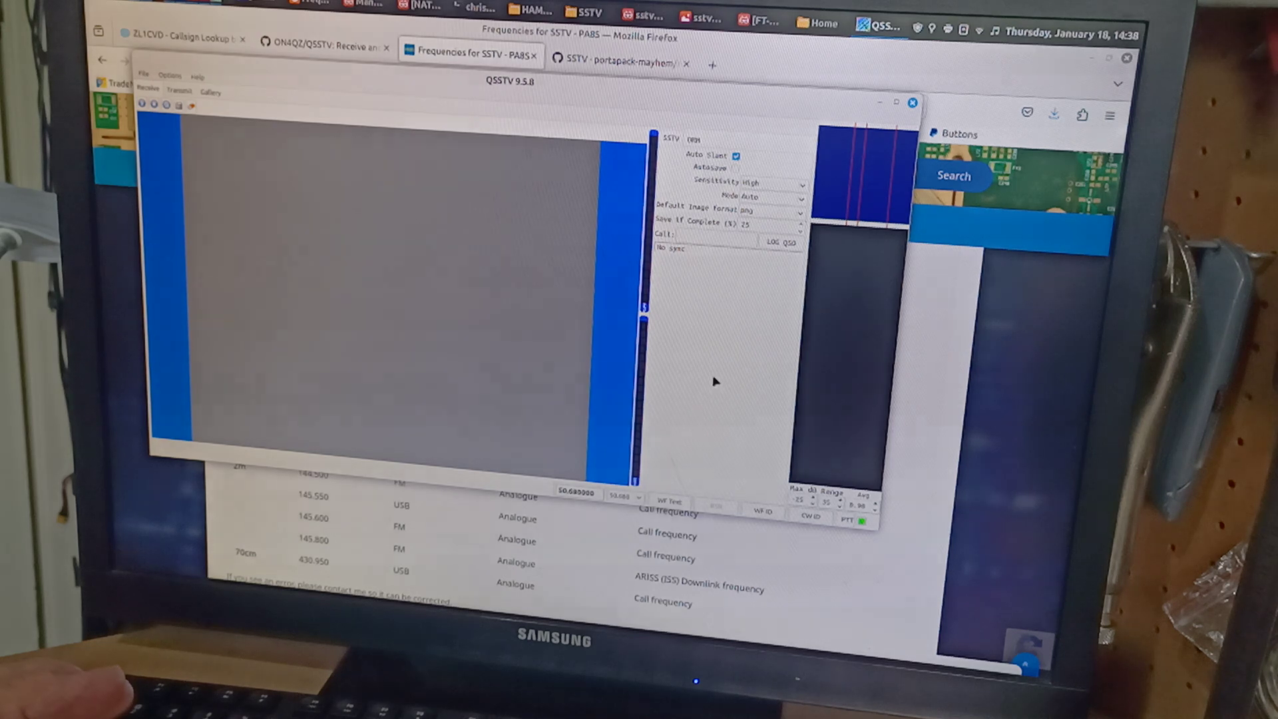
pyautogui.moveTo(724, 355)
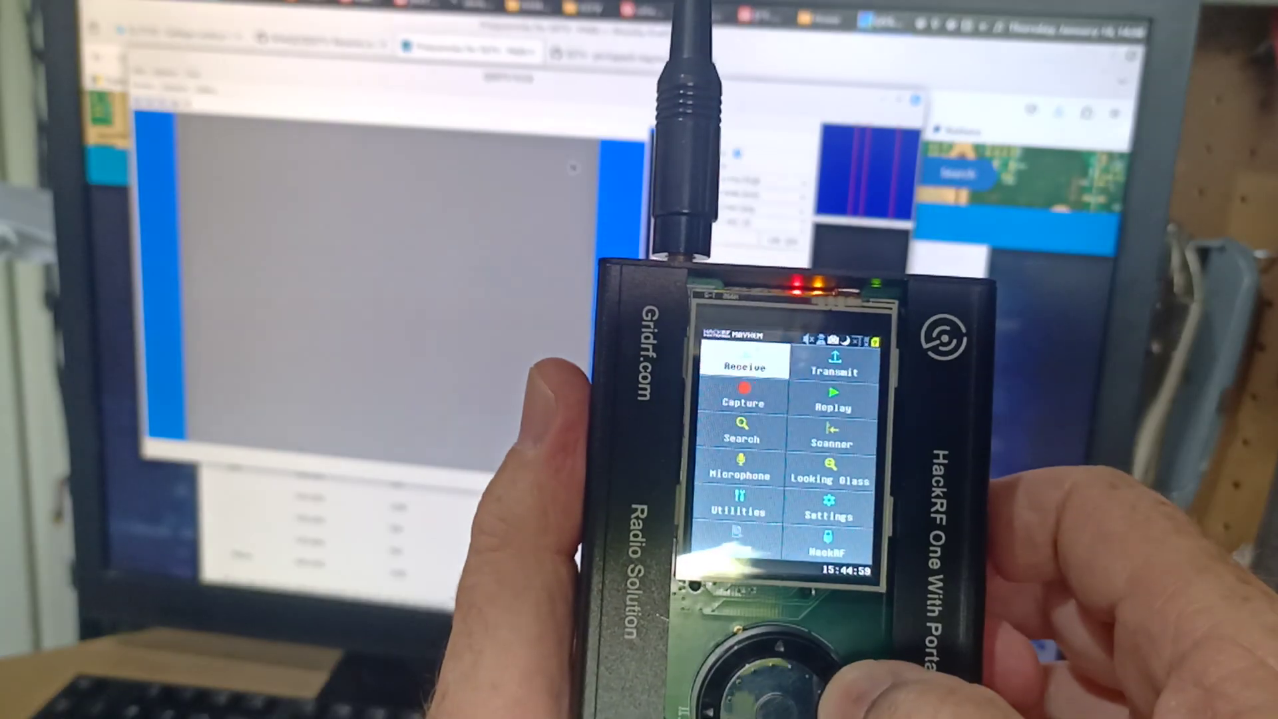
# - Launch the SSTV app from PortaPack's Transmit menu
pyautogui.click(833, 371)
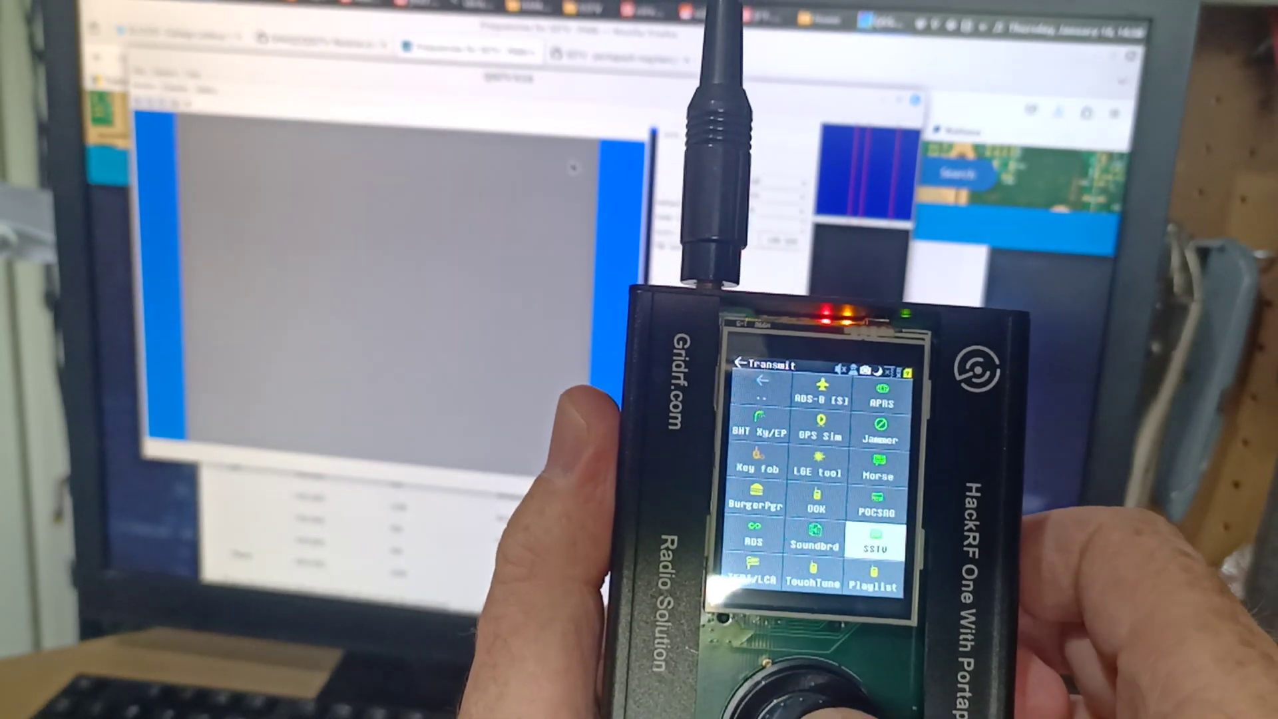
pyautogui.click(872, 544)
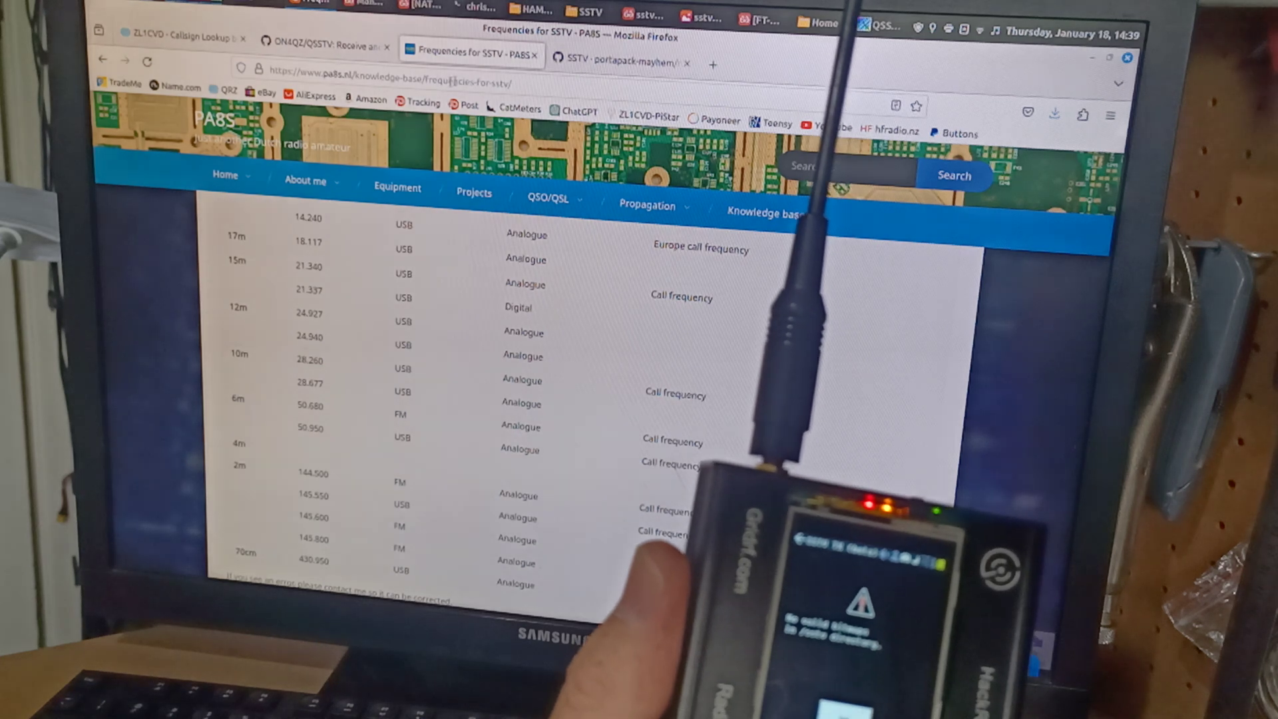
# - Open github.com/portapack-mayhem in a new browser tab
pyautogui.click(620, 63)
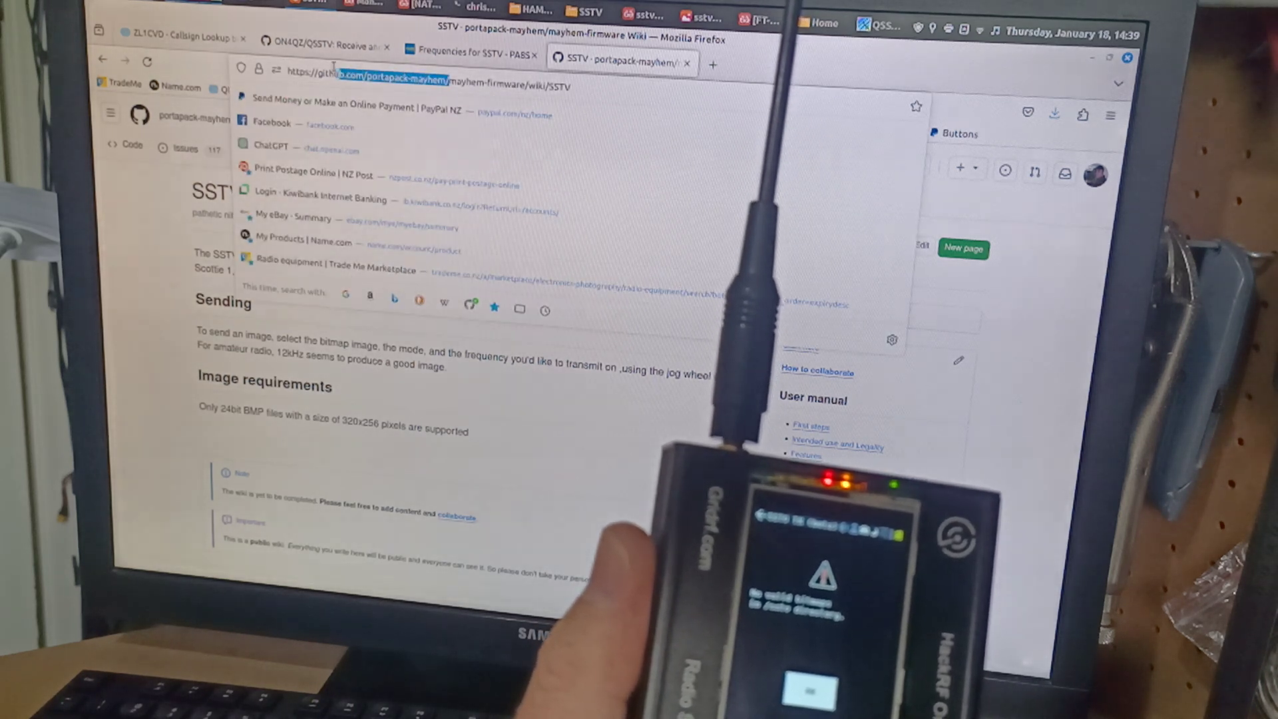
pyautogui.rightClick(326, 69)
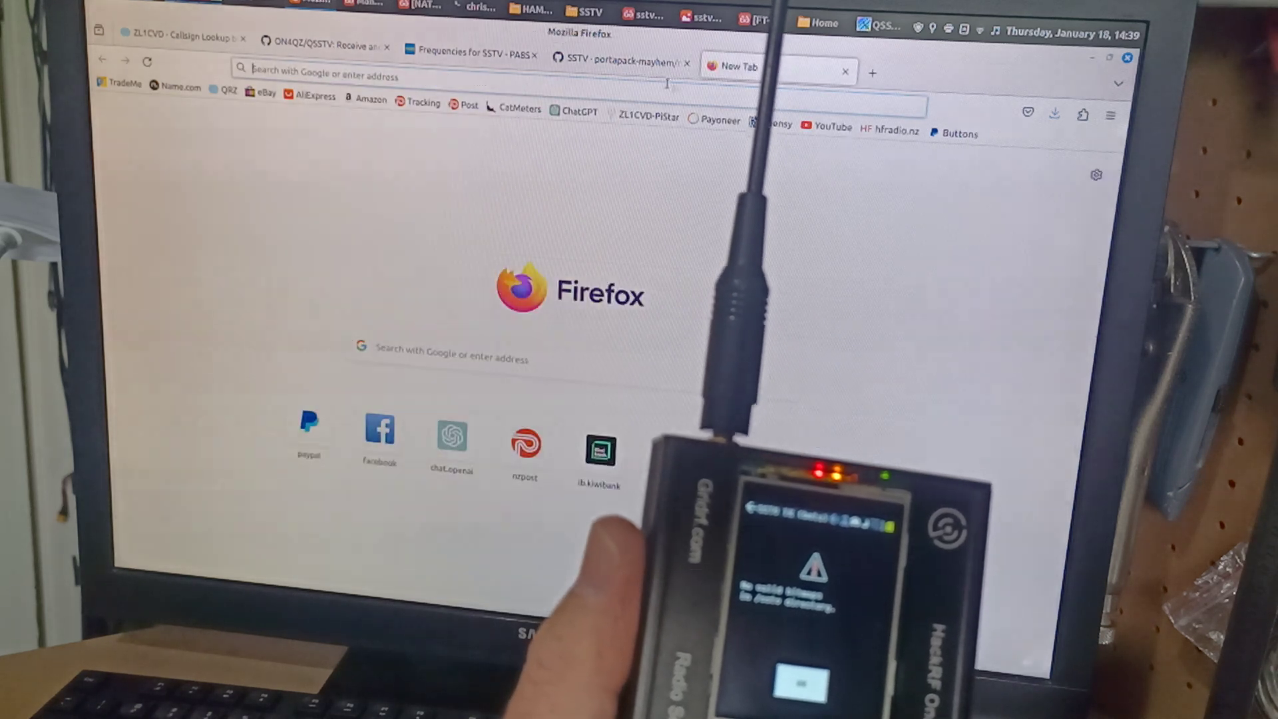
pyautogui.write('https://github.com/portapack-mayhem/')
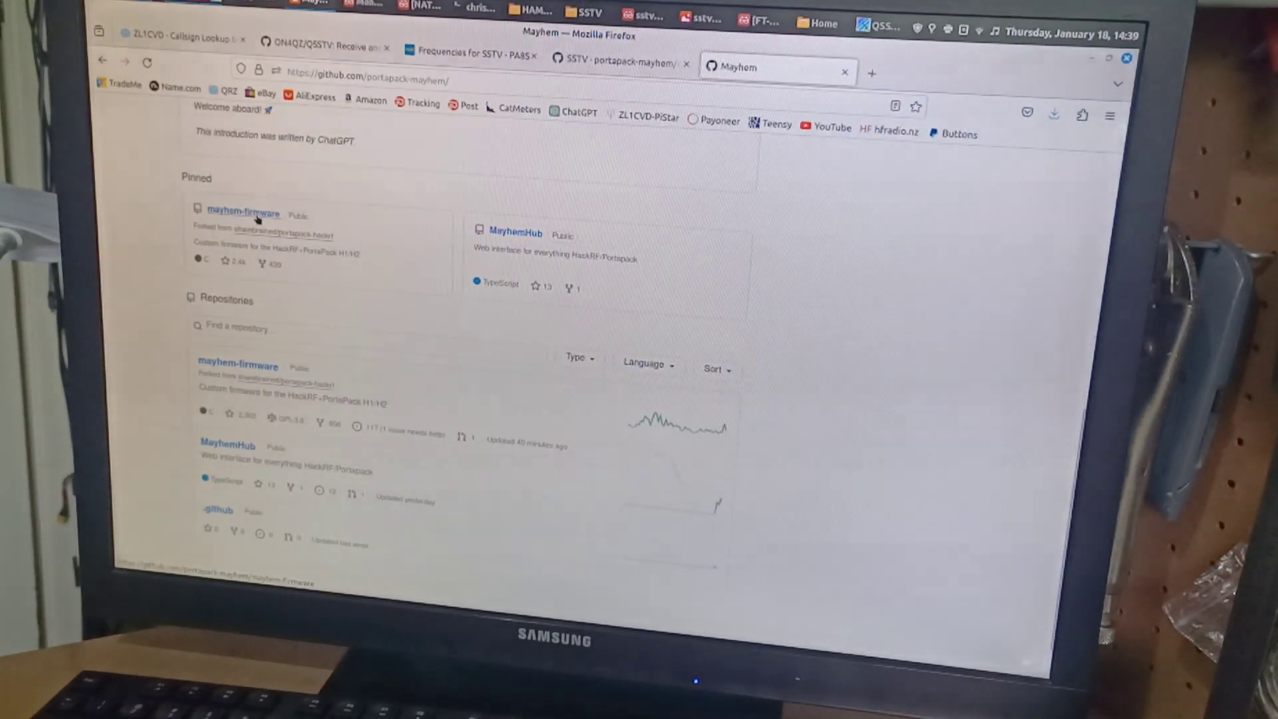
pyautogui.moveTo(243, 214)
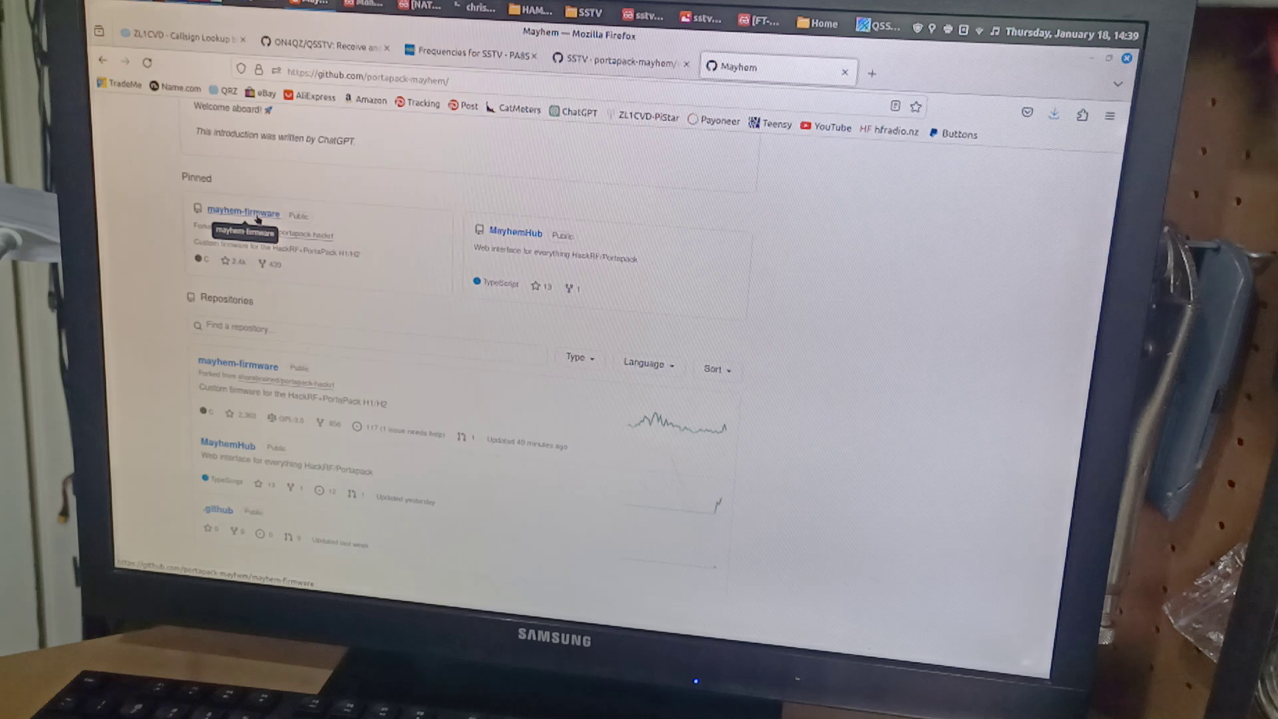
# - Download the mayhem-firmware repository as a ZIP archive
pyautogui.click(243, 213)
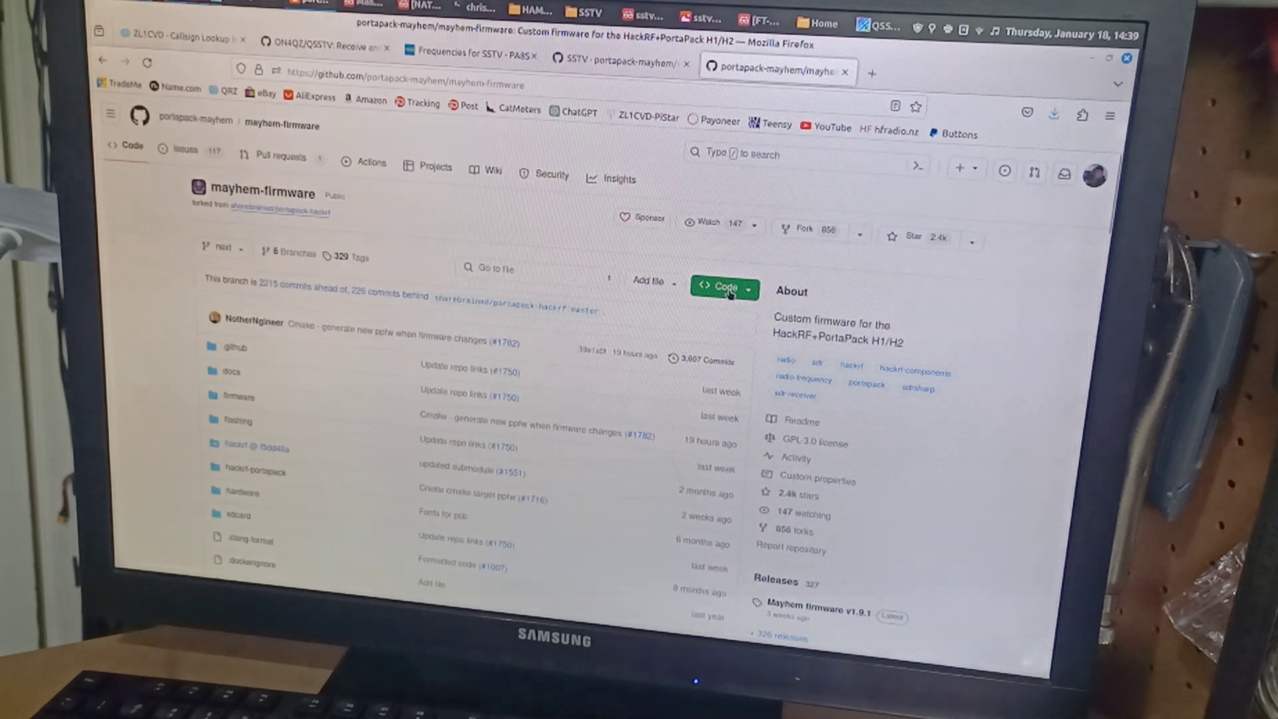
pyautogui.click(723, 287)
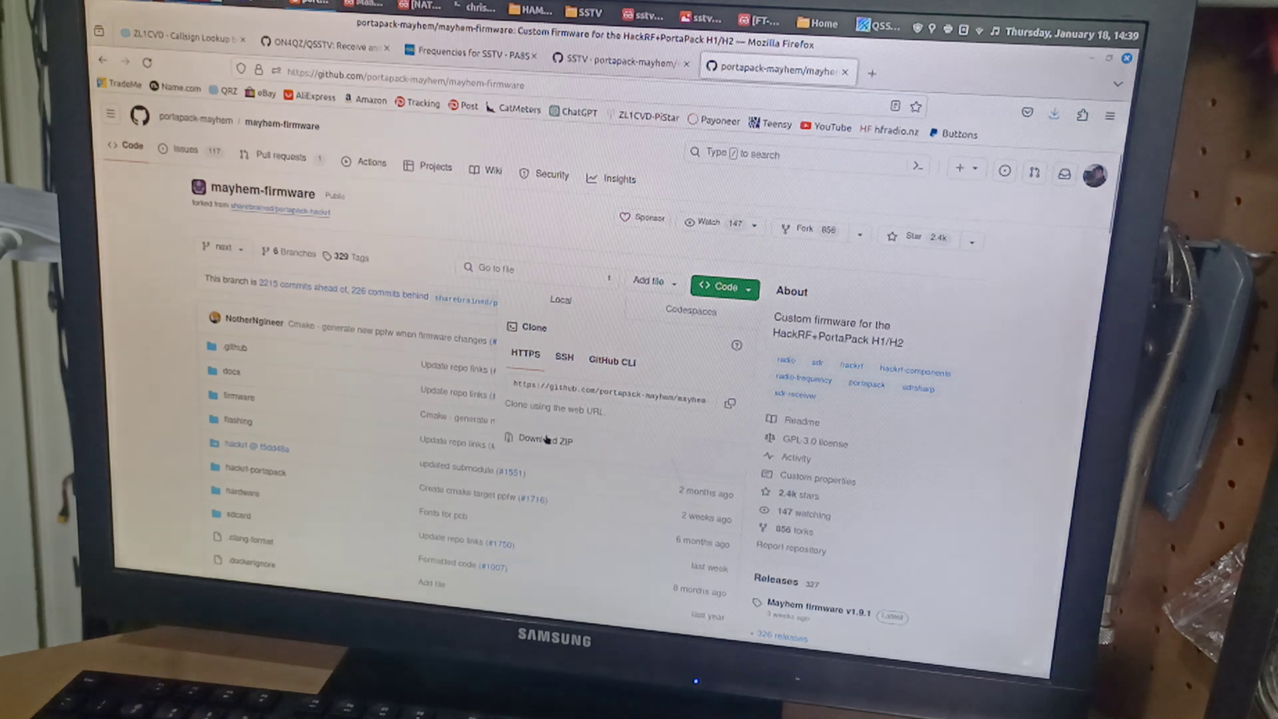
pyautogui.click(720, 287)
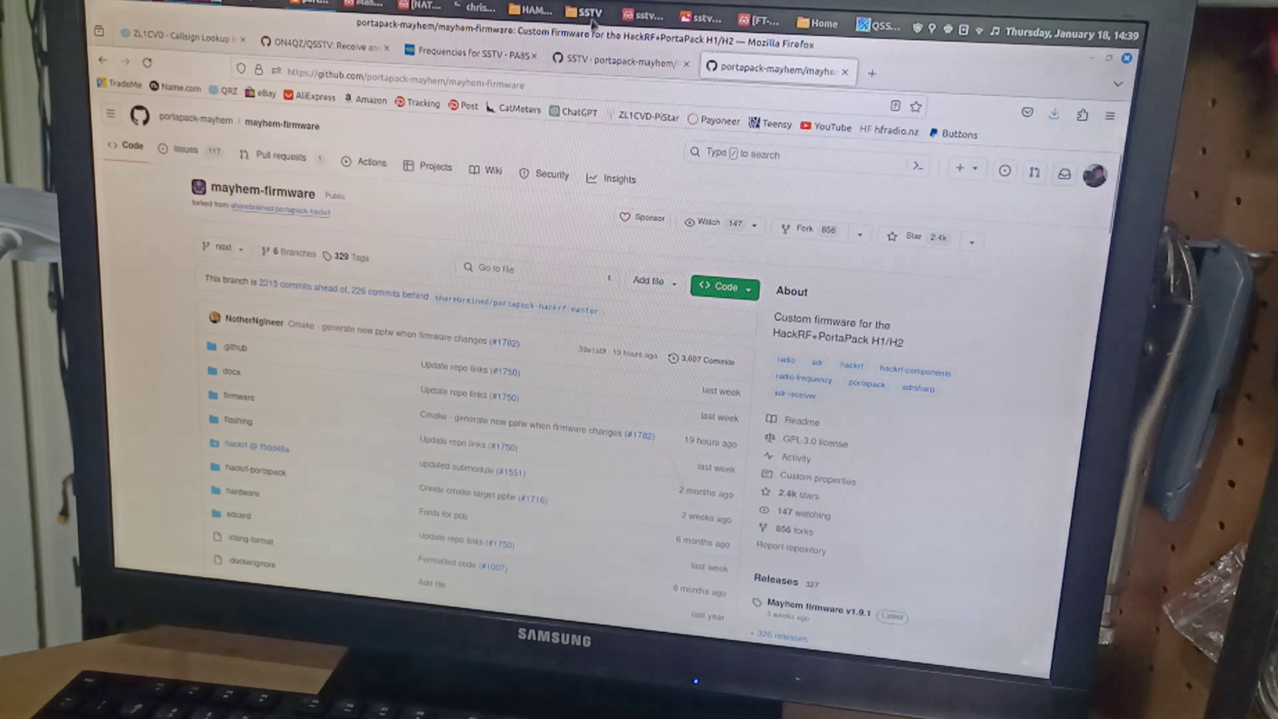
pyautogui.moveTo(531, 10)
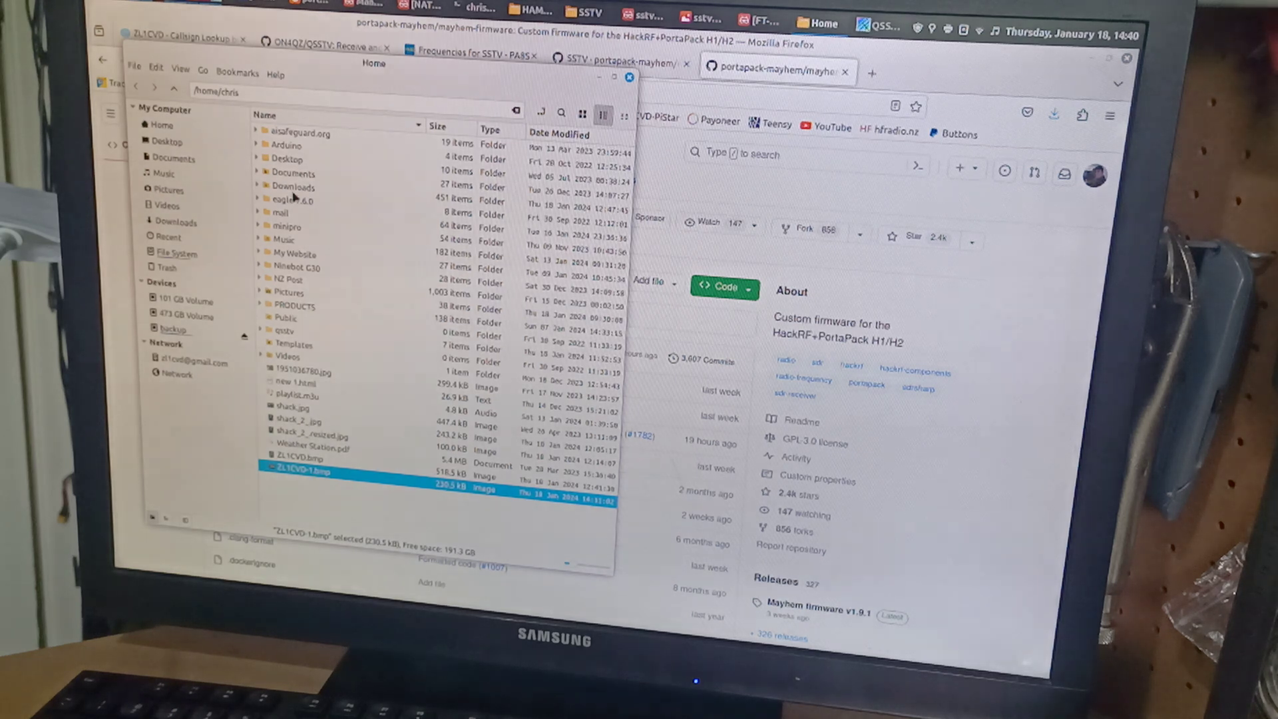
# - Browse from Downloads into the firmware's sdcard folder, then into SSTV
pyautogui.click(174, 221)
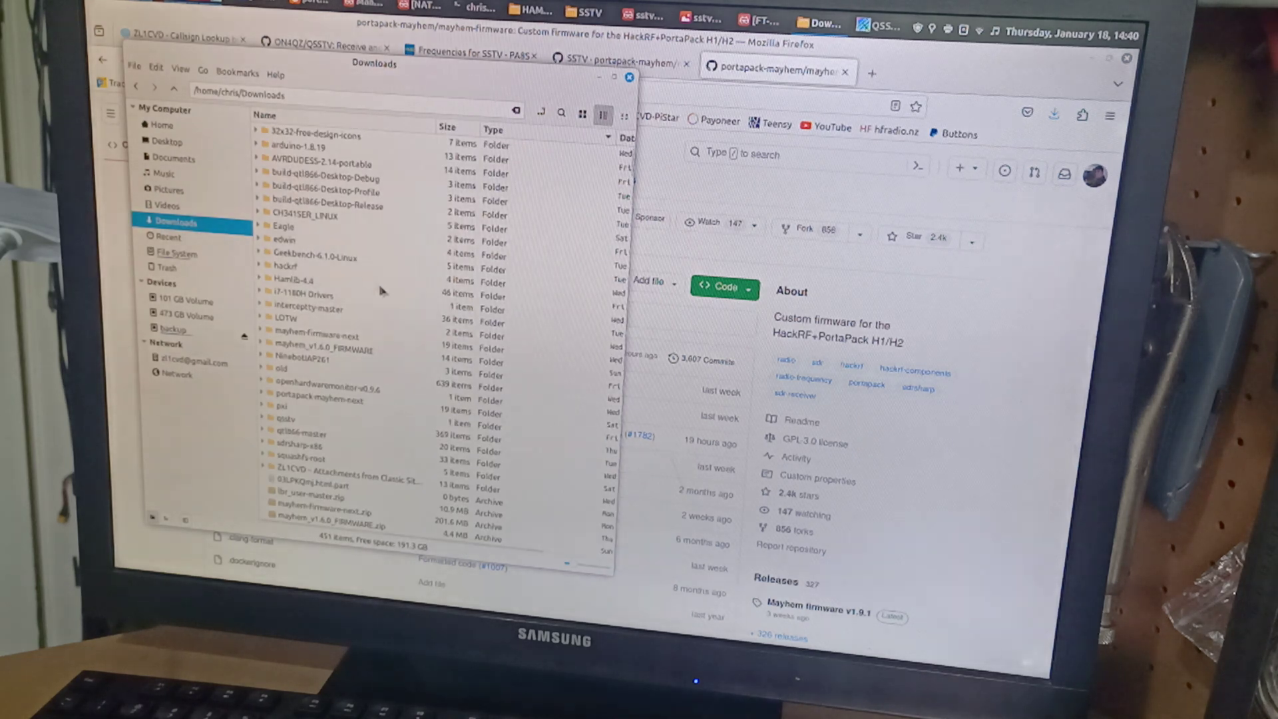
pyautogui.scroll(-3)
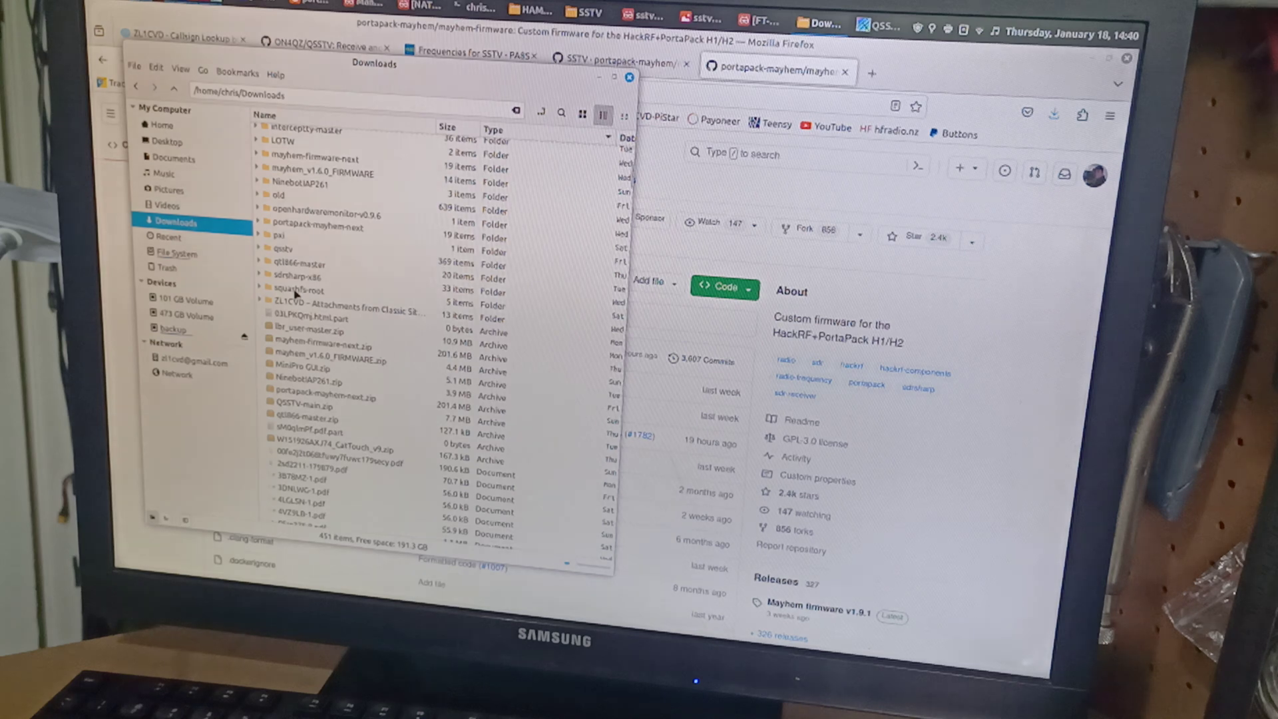
pyautogui.doubleClick(313, 226)
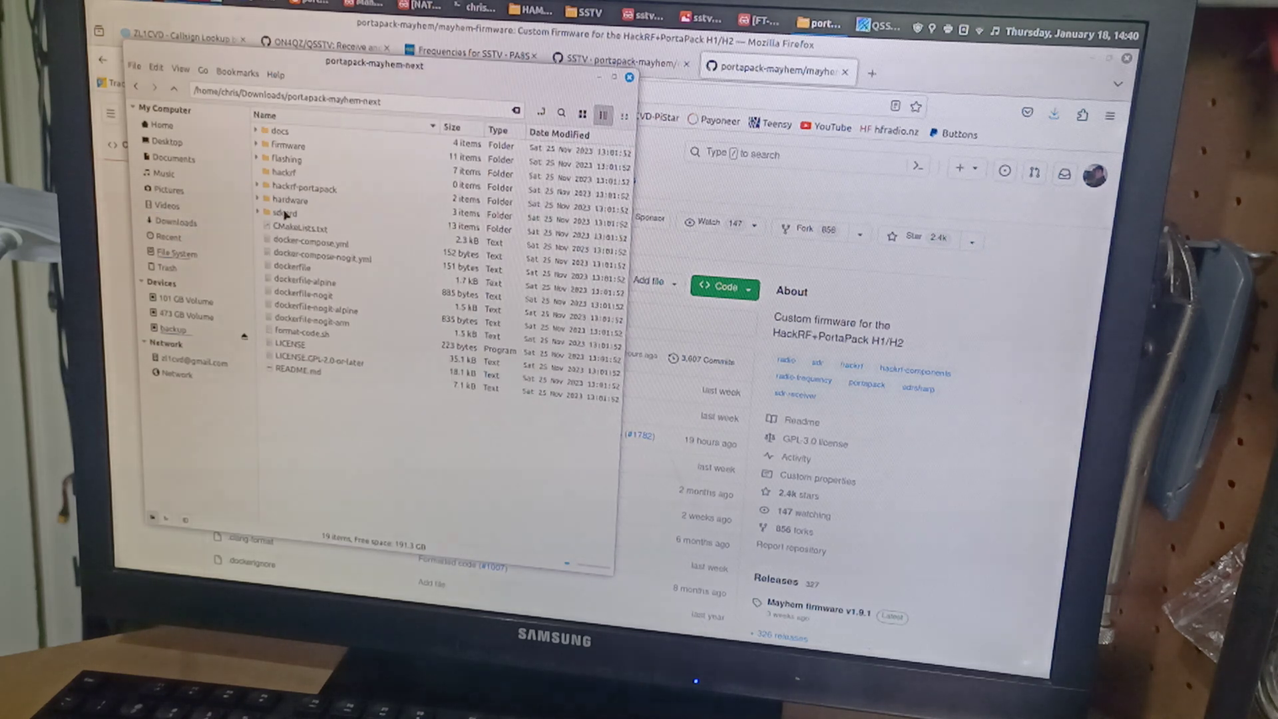
pyautogui.doubleClick(286, 213)
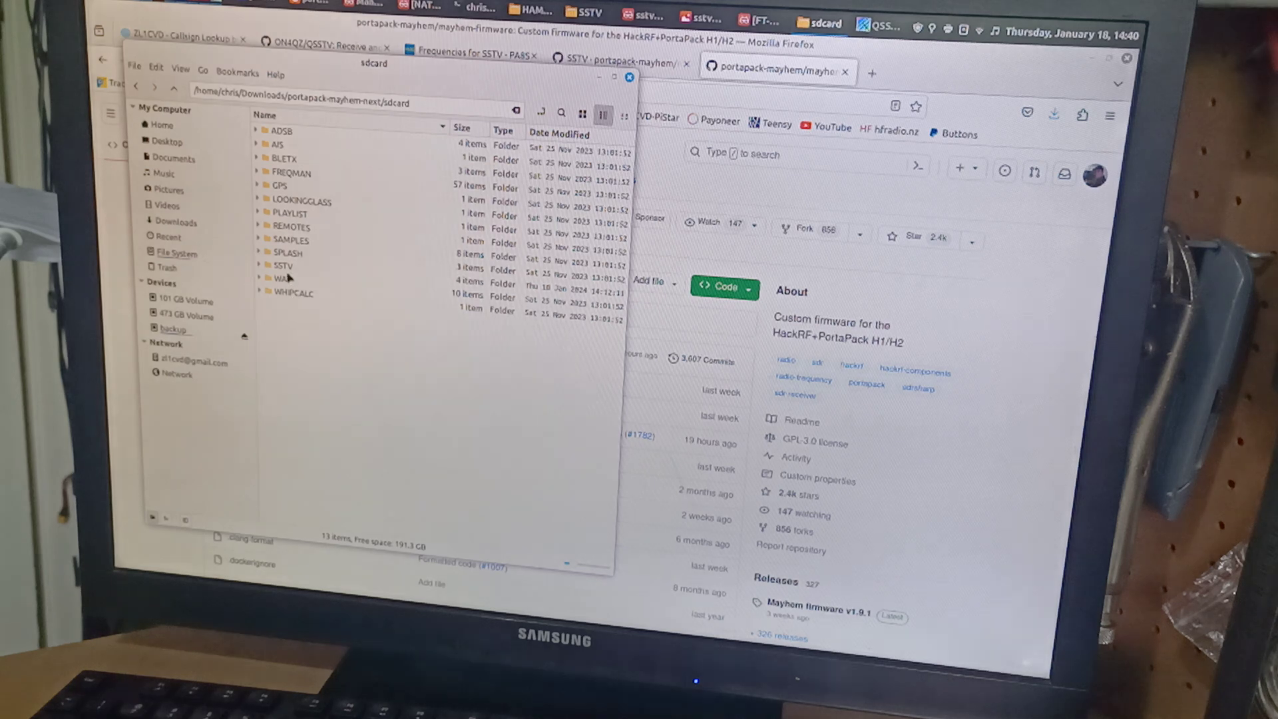
pyautogui.doubleClick(282, 266)
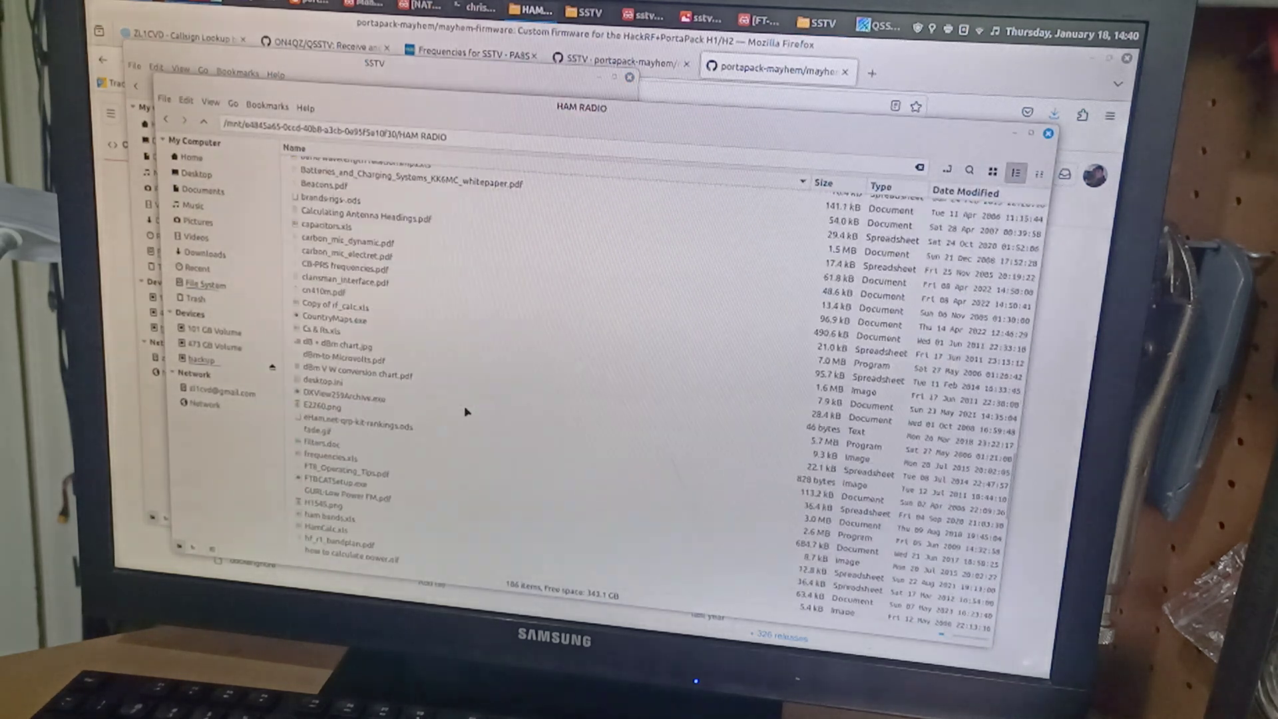
pyautogui.click(189, 157)
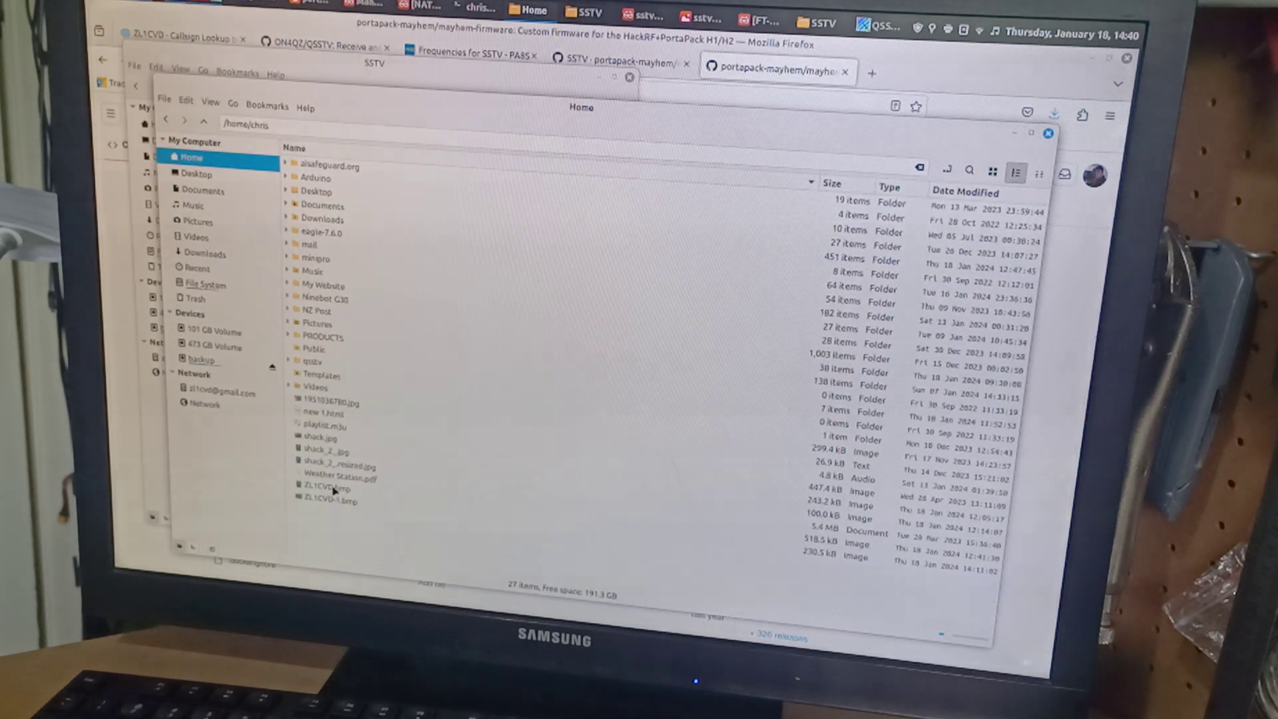
pyautogui.doubleClick(322, 487)
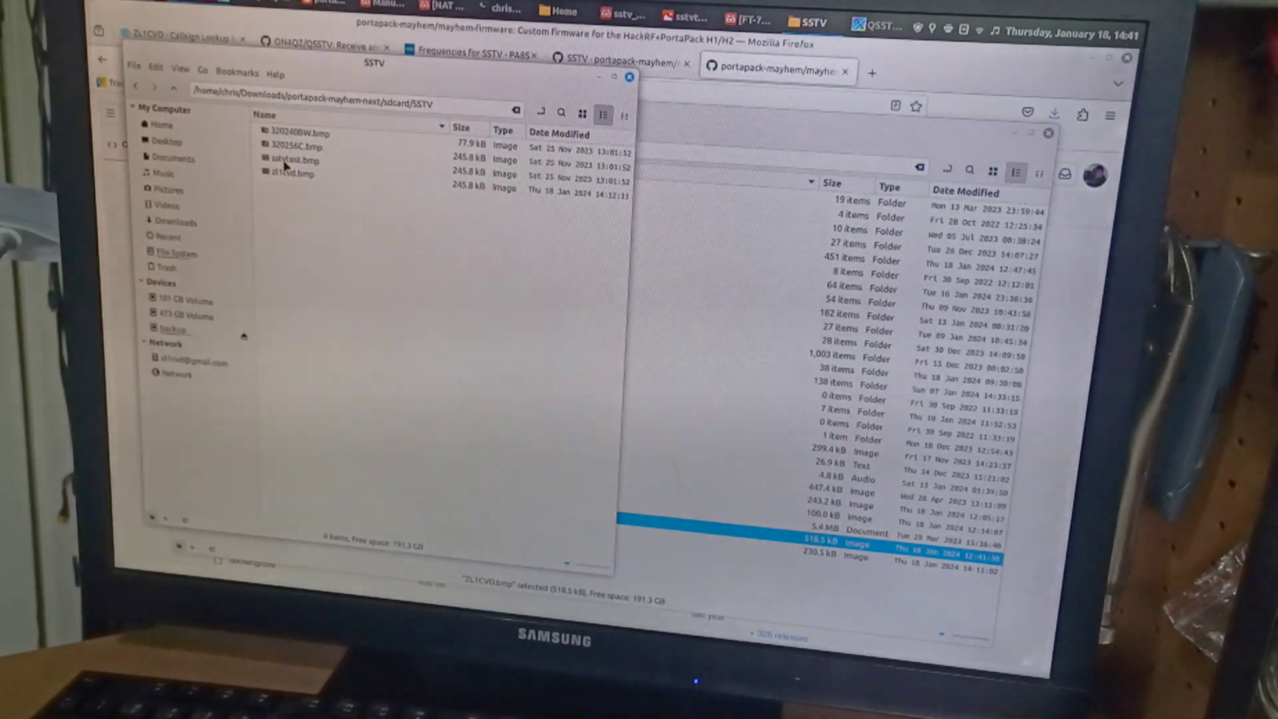
# - Open sstvtest.bmp with GNU Image Manipulation Program through Open With
pyautogui.click(293, 160)
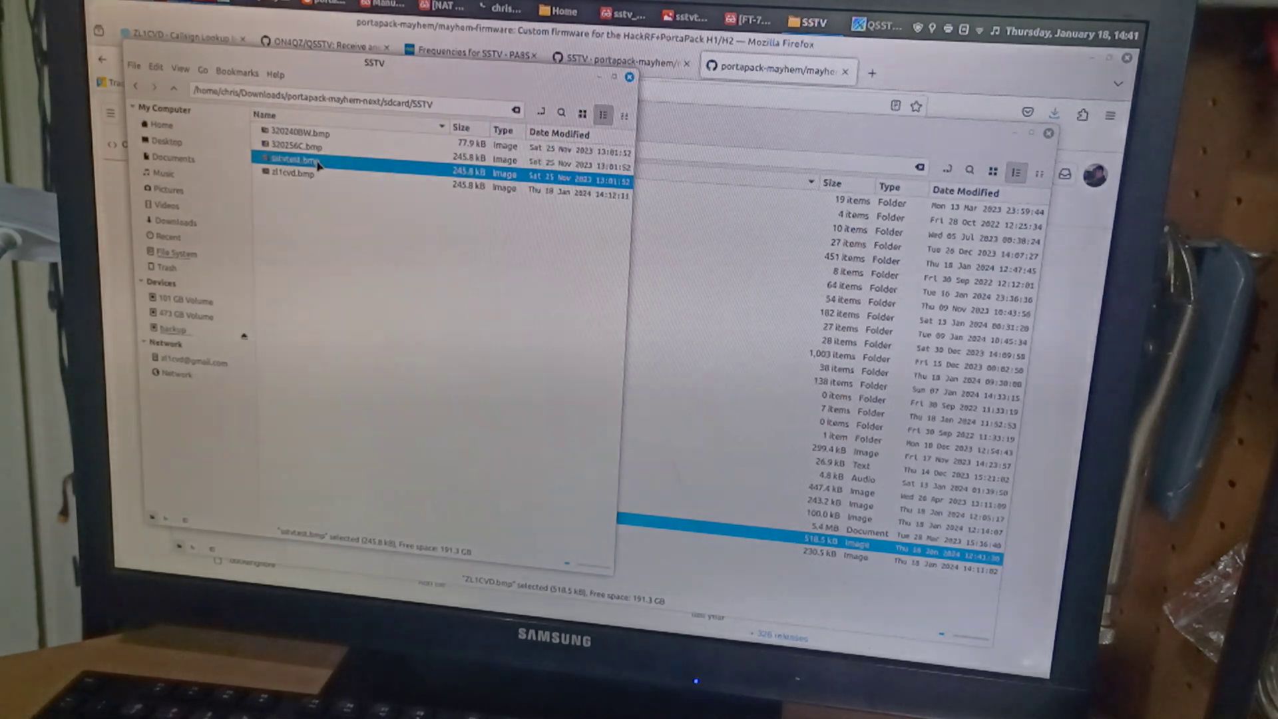
pyautogui.rightClick(291, 160)
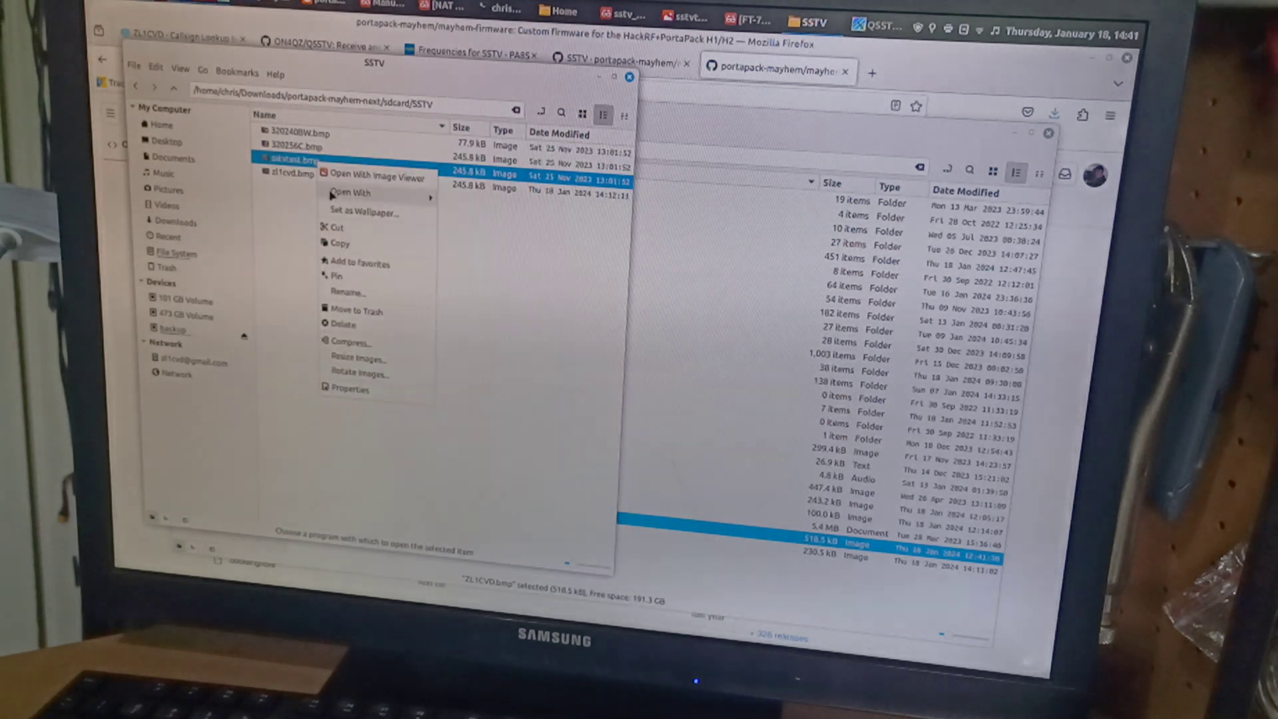
pyautogui.click(351, 192)
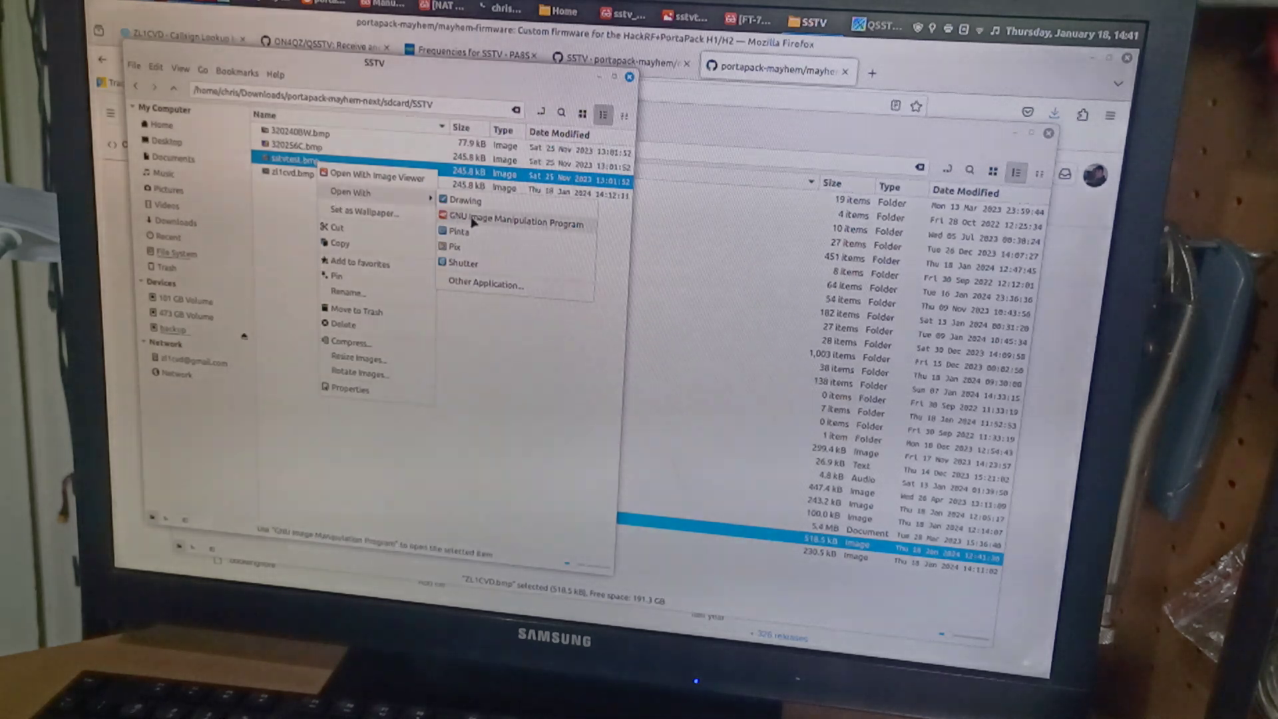
pyautogui.click(518, 223)
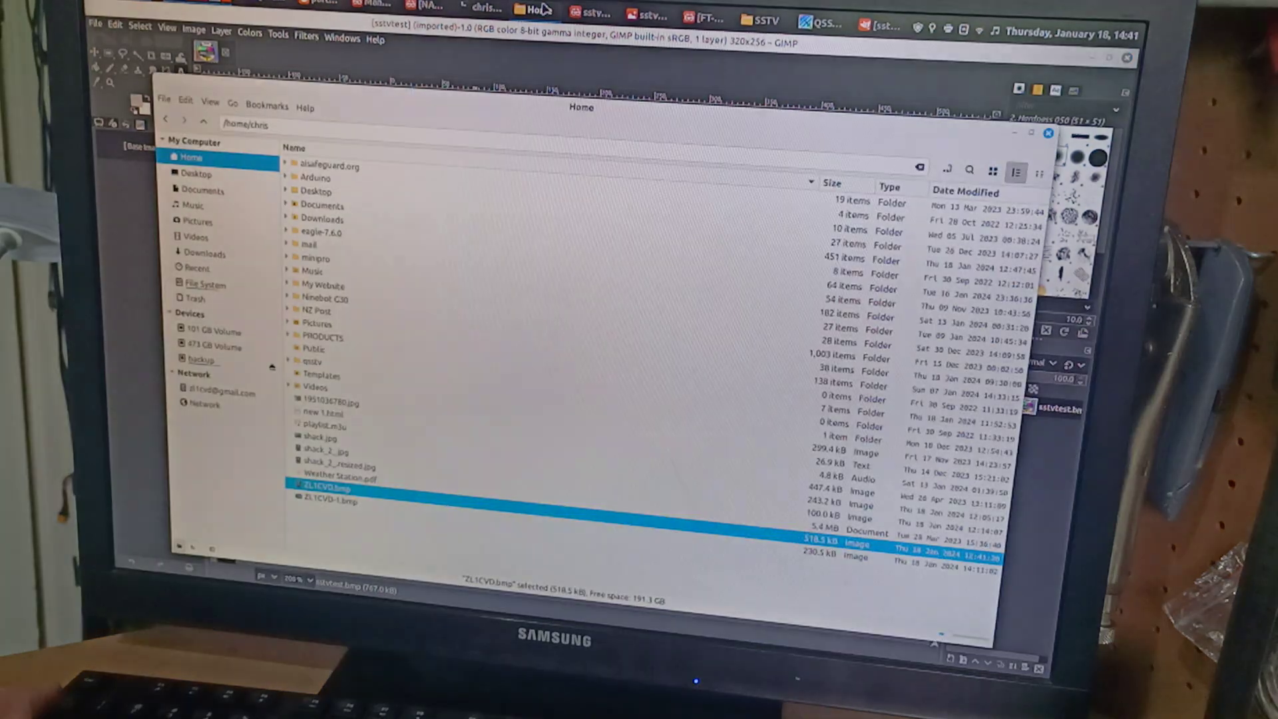
# - Open the 320x240 ZL1CVD-1.bmp from the Home folder in the Pix viewer
pyautogui.doubleClick(330, 498)
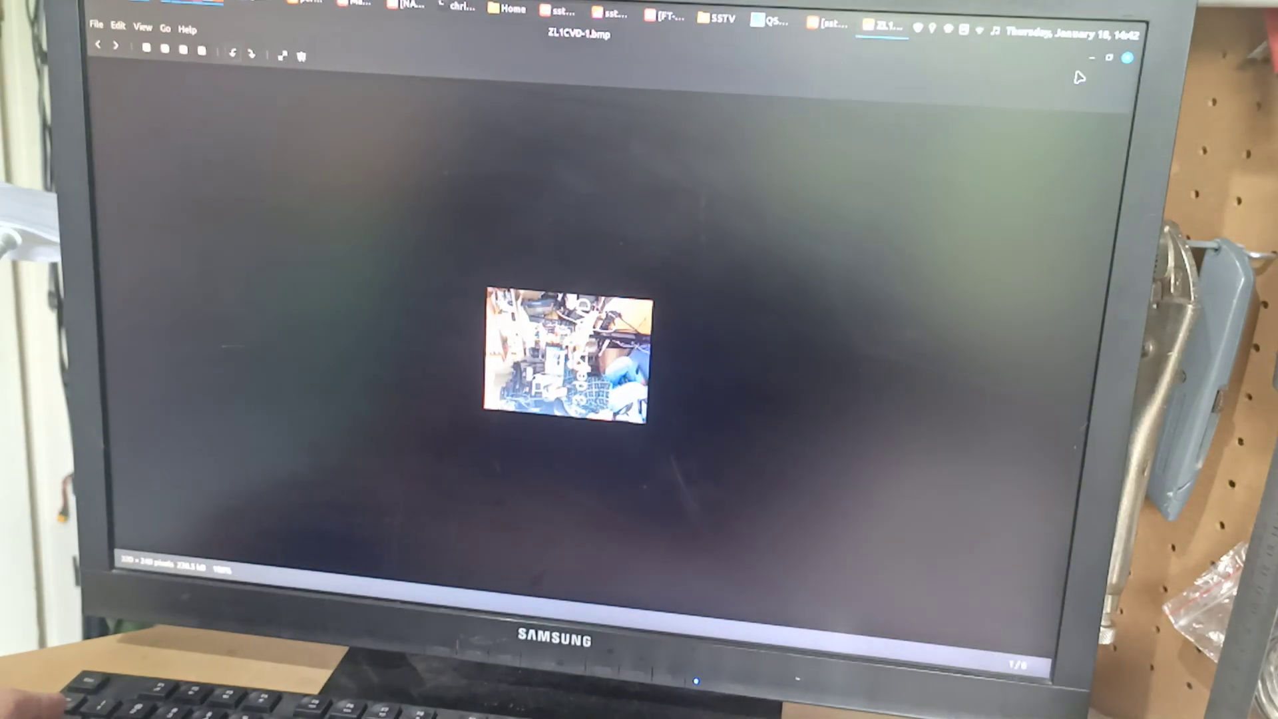
# - Close the Pix window showing ZL1CVD-1.bmp and dismiss the save-changes prompt
pyautogui.click(1127, 58)
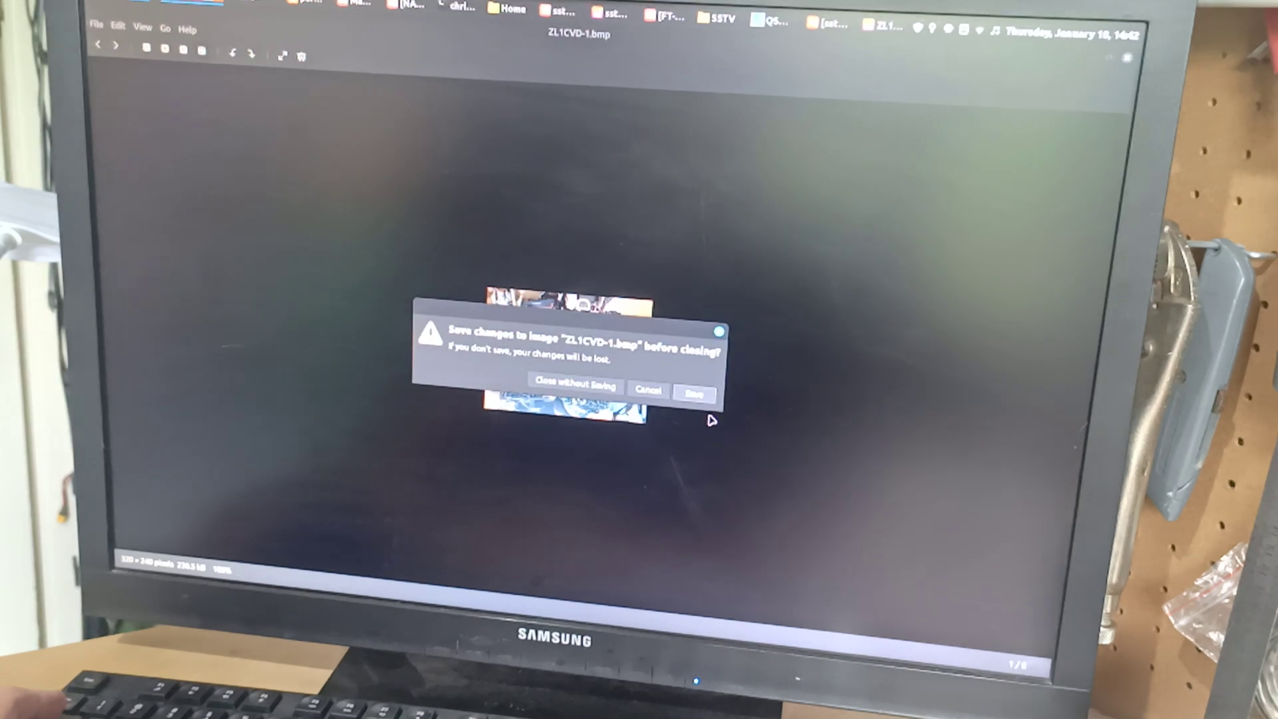
pyautogui.click(573, 386)
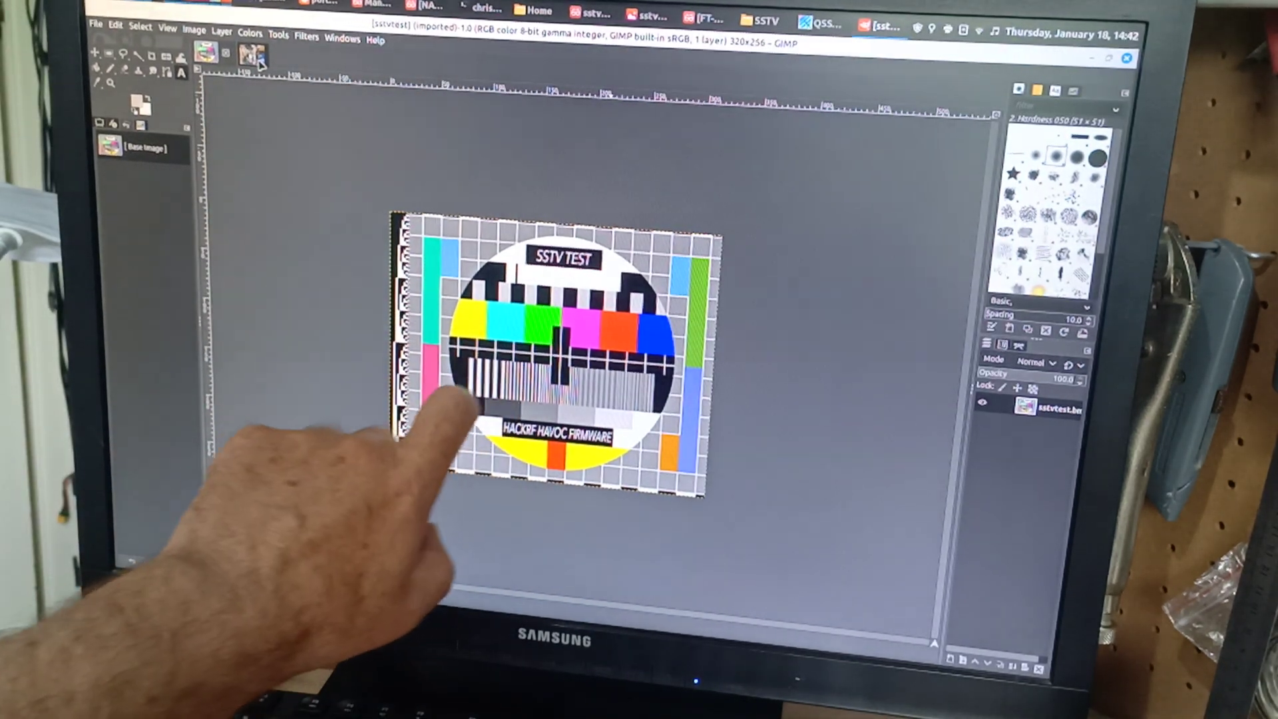
pyautogui.moveTo(505, 392)
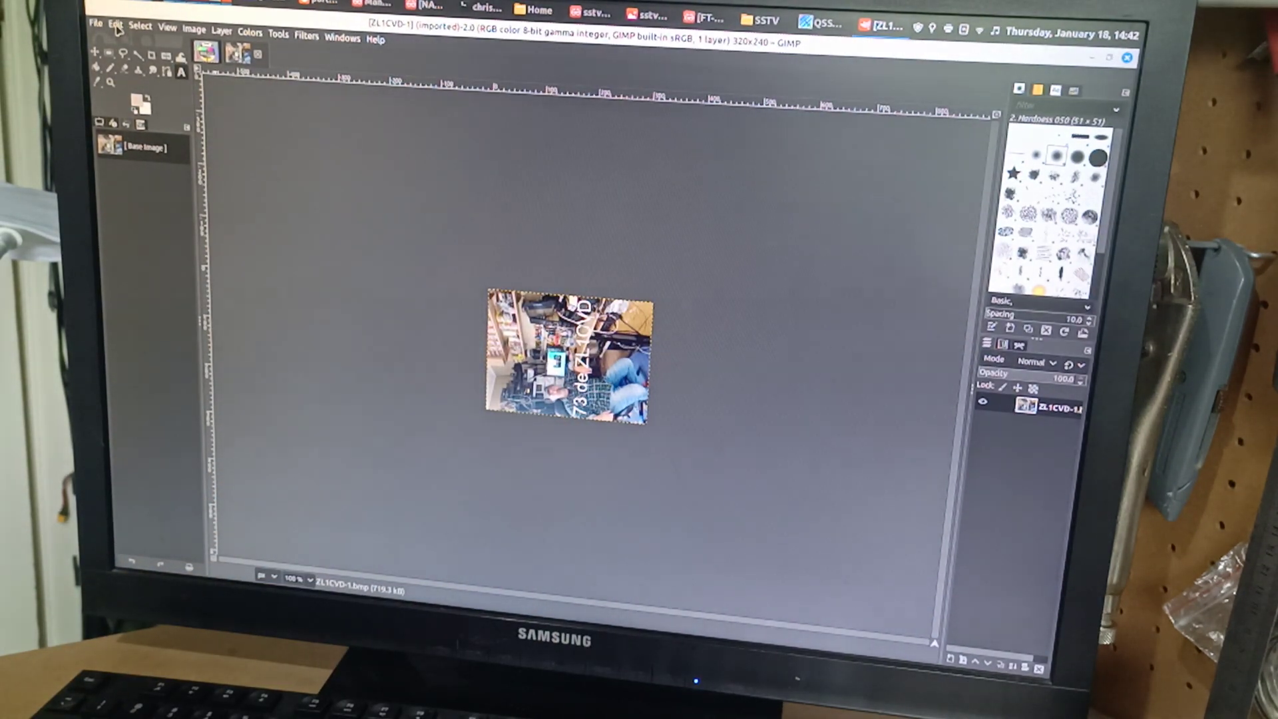
# - Copy ZL1CVD-1 and paste it into sstvtest as a floating layer
pyautogui.click(138, 26)
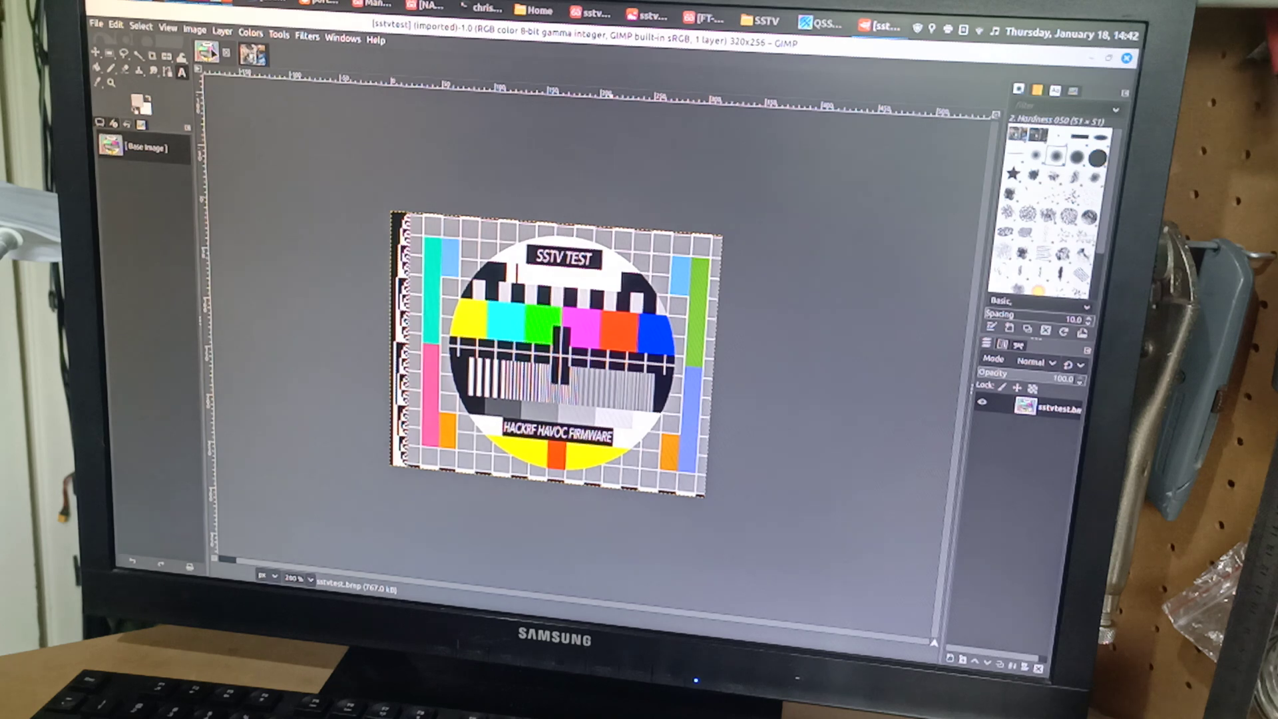
pyautogui.click(115, 26)
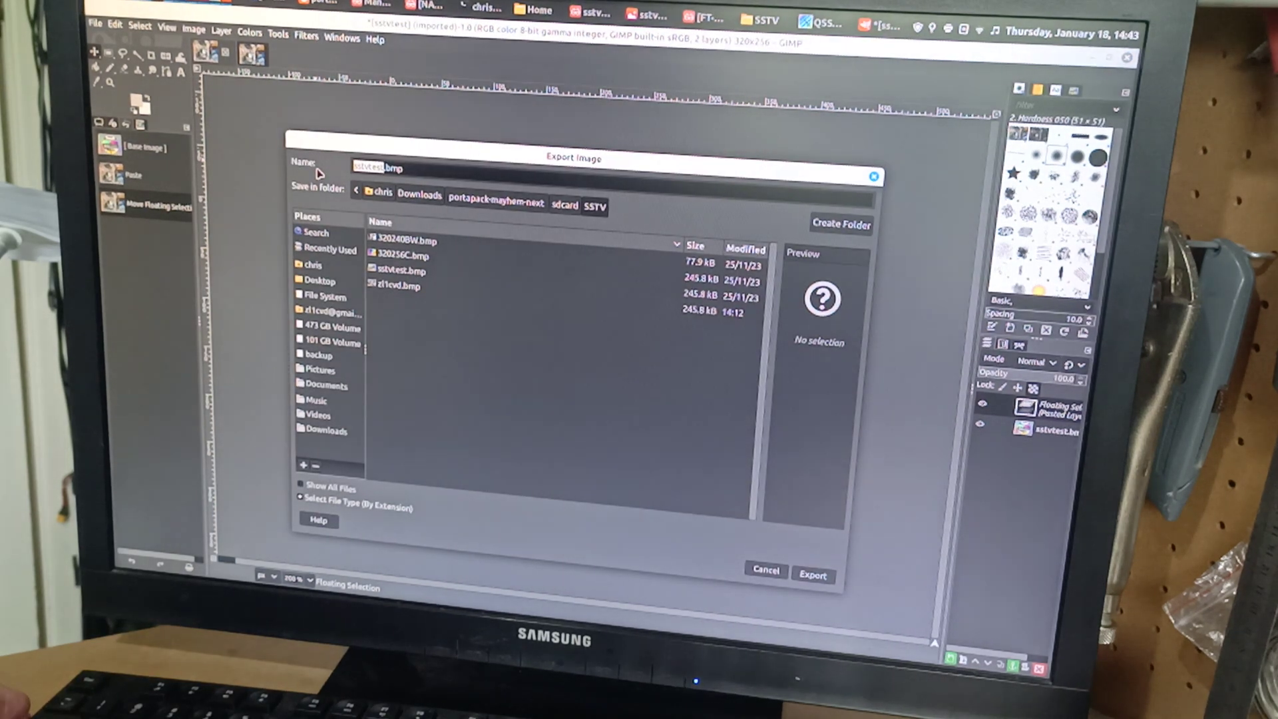
pyautogui.moveTo(408, 287)
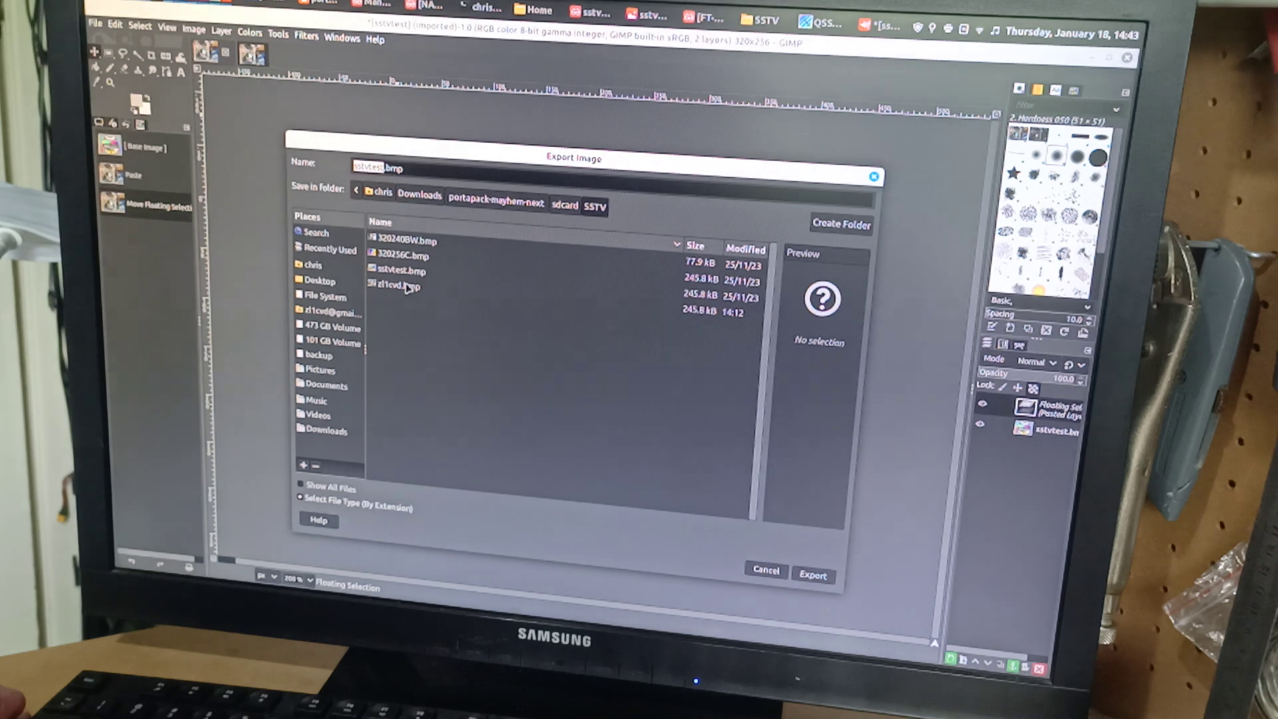
# - Overwrite zl1cvd.bmp as a 24-bit R8 G8 B8 BMP without colour space information
pyautogui.click(397, 284)
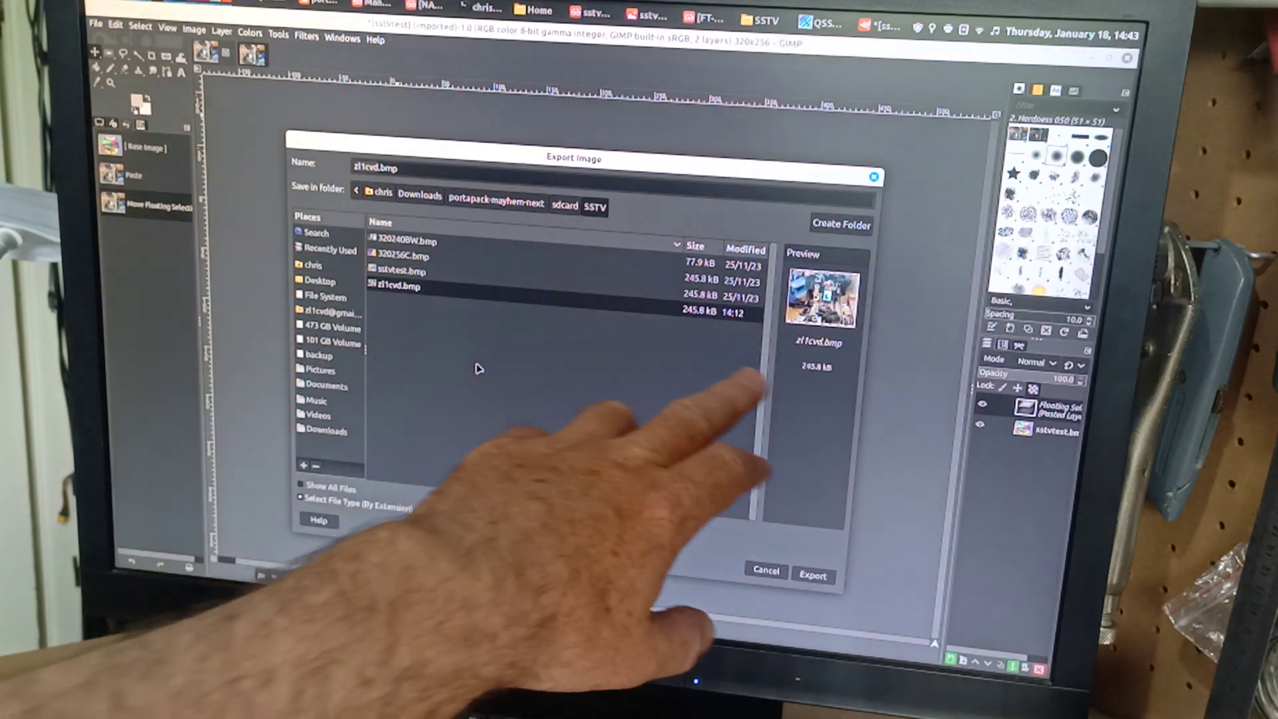
pyautogui.click(812, 575)
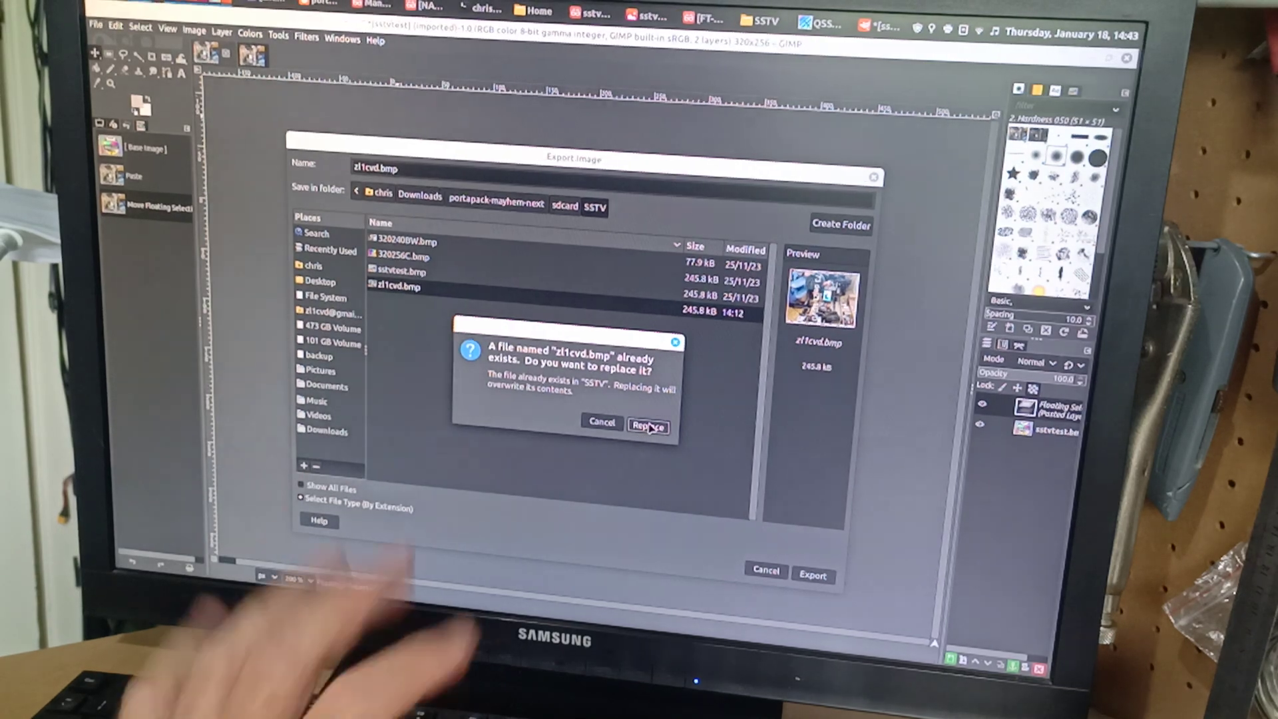
pyautogui.click(648, 426)
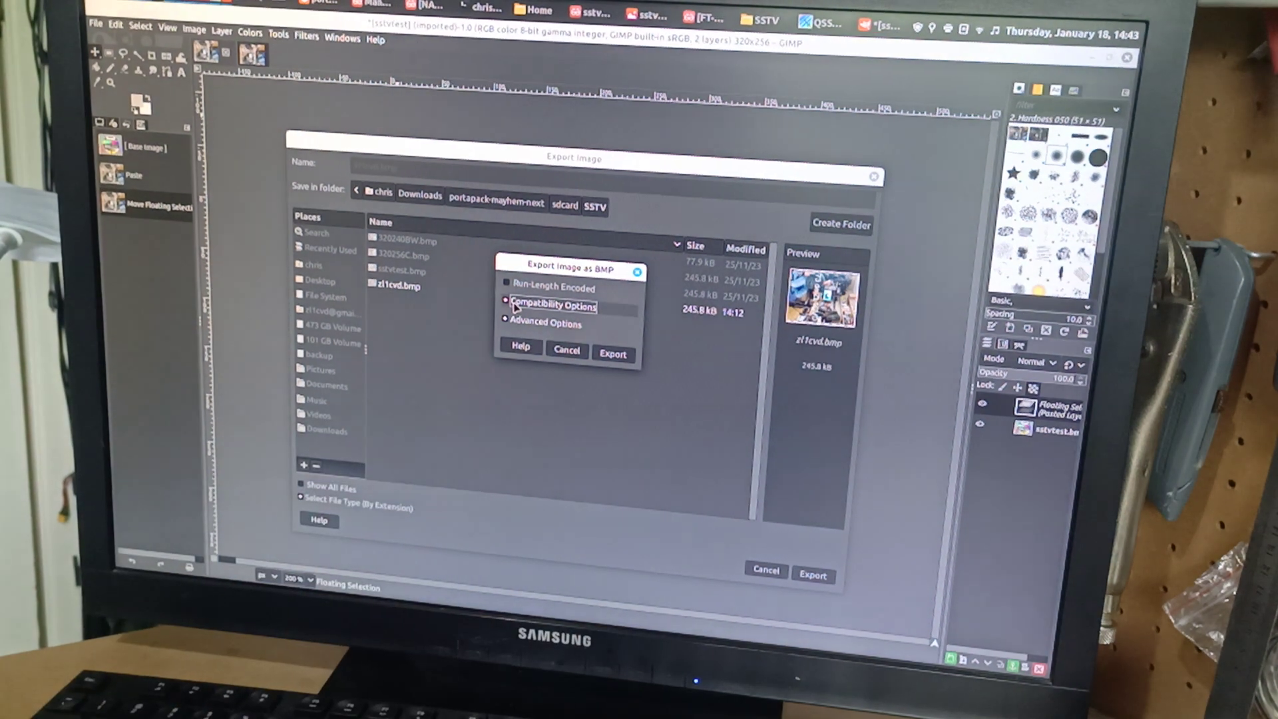
pyautogui.click(505, 305)
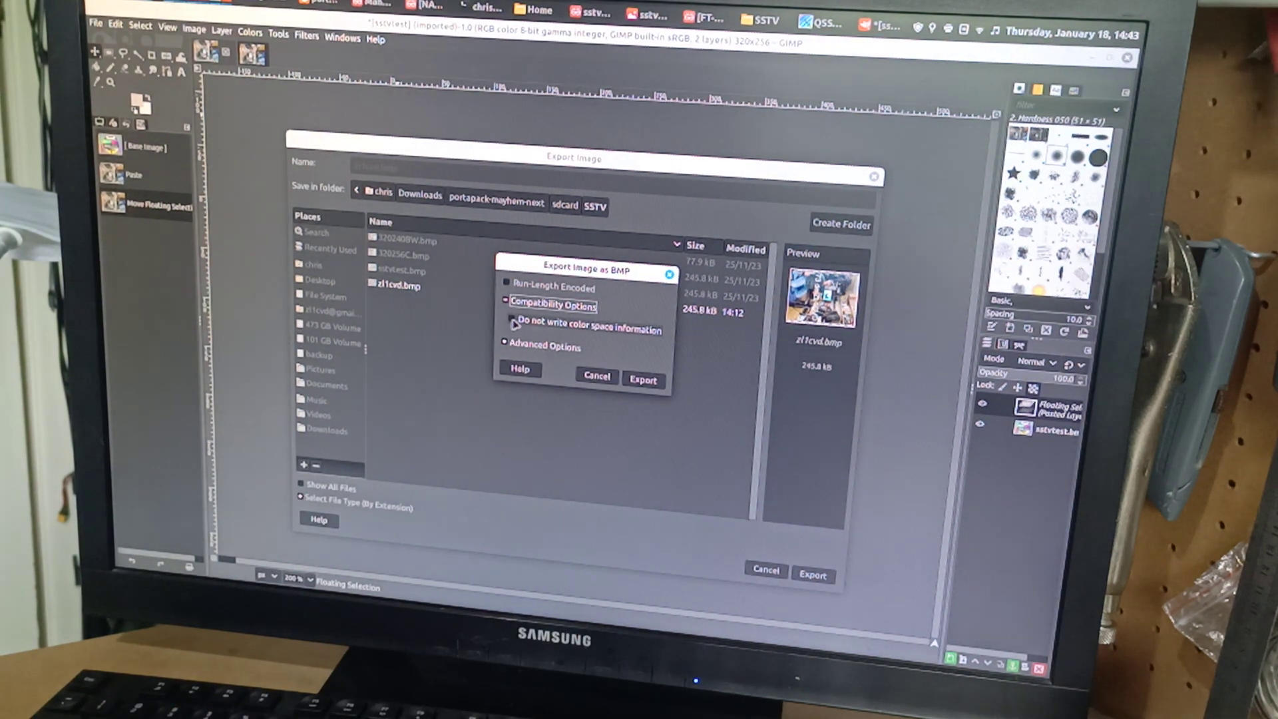
pyautogui.click(512, 318)
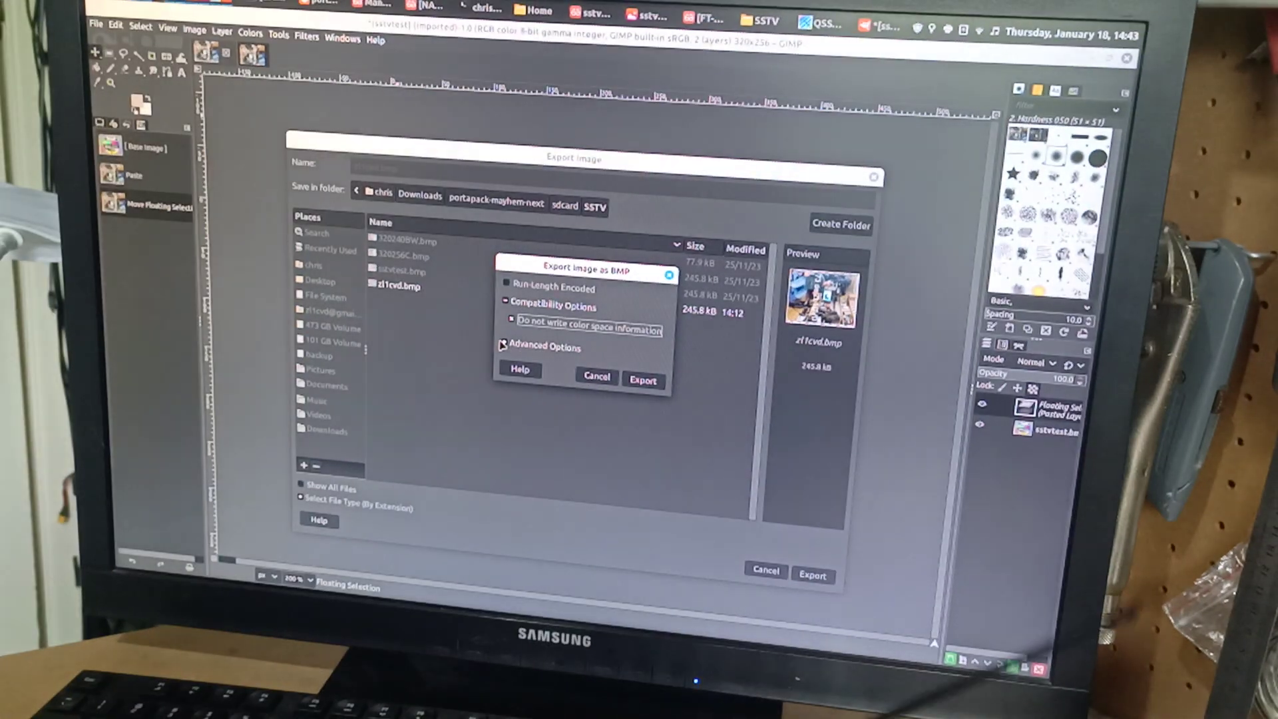
pyautogui.click(503, 346)
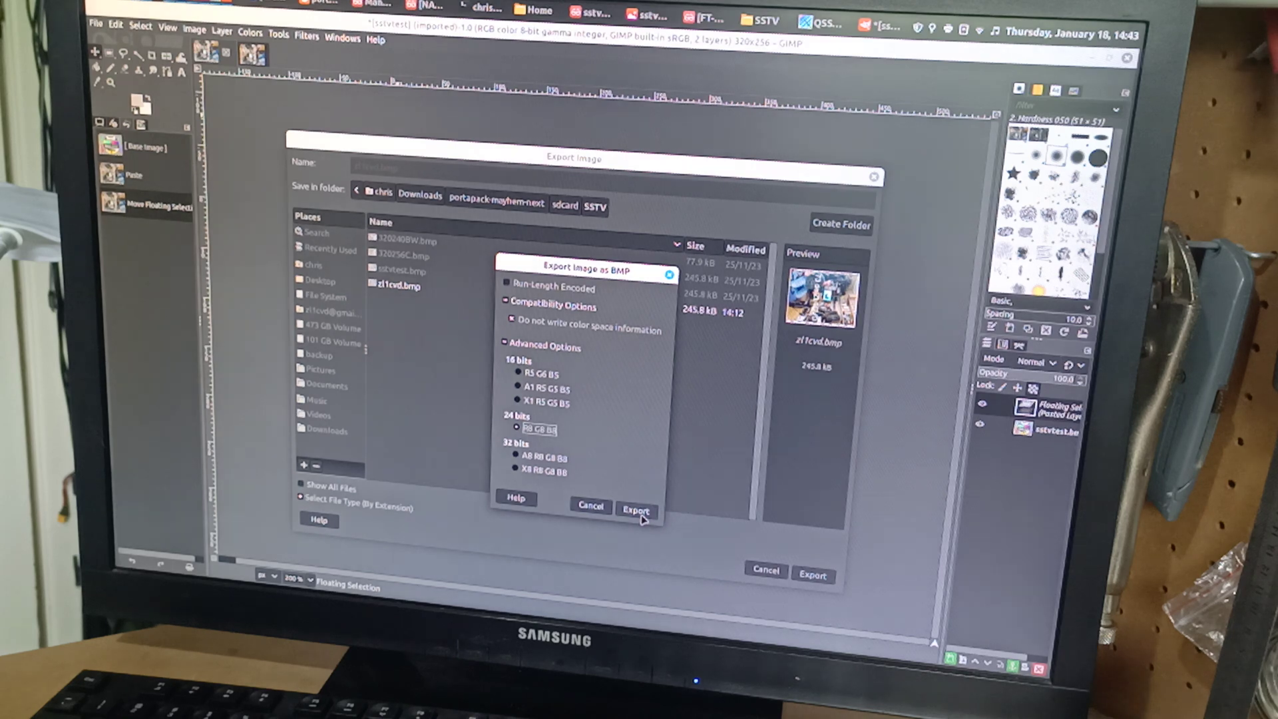
pyautogui.click(636, 509)
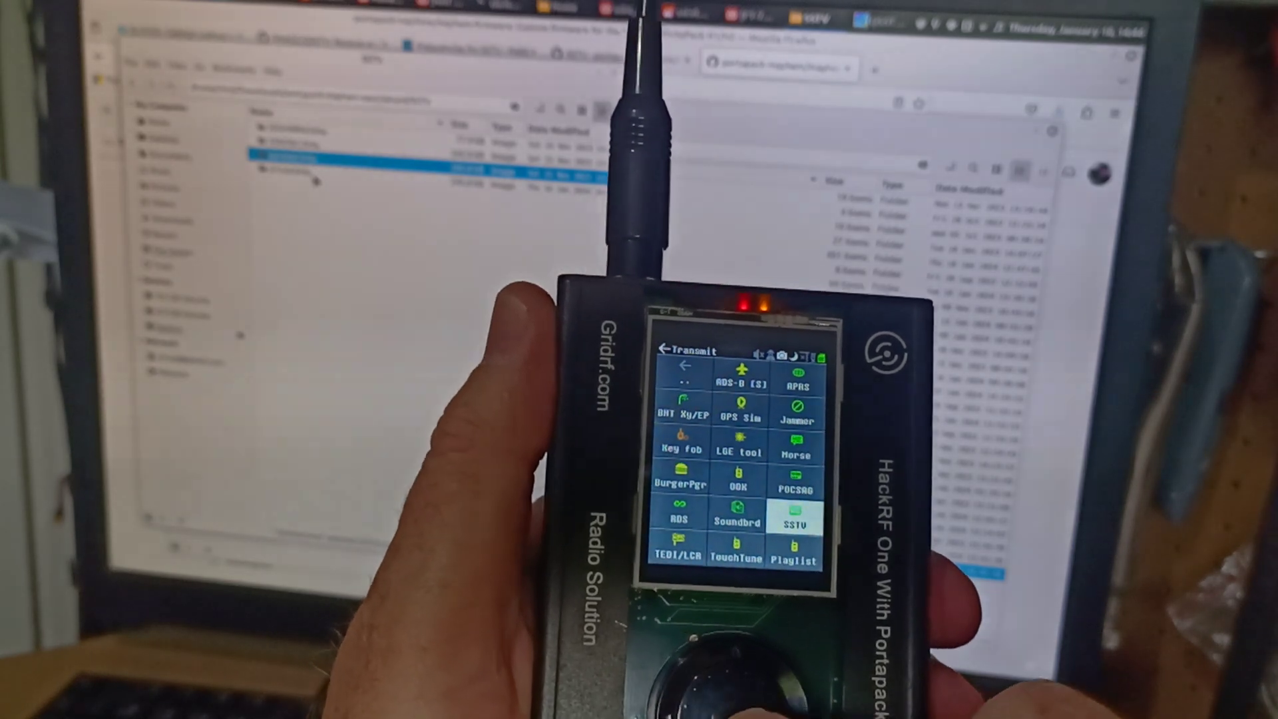
# - Launch the SSTV transmitter from the Transmit menu, loading 320256C.bmp in Scottie 2 mode
pyautogui.click(798, 522)
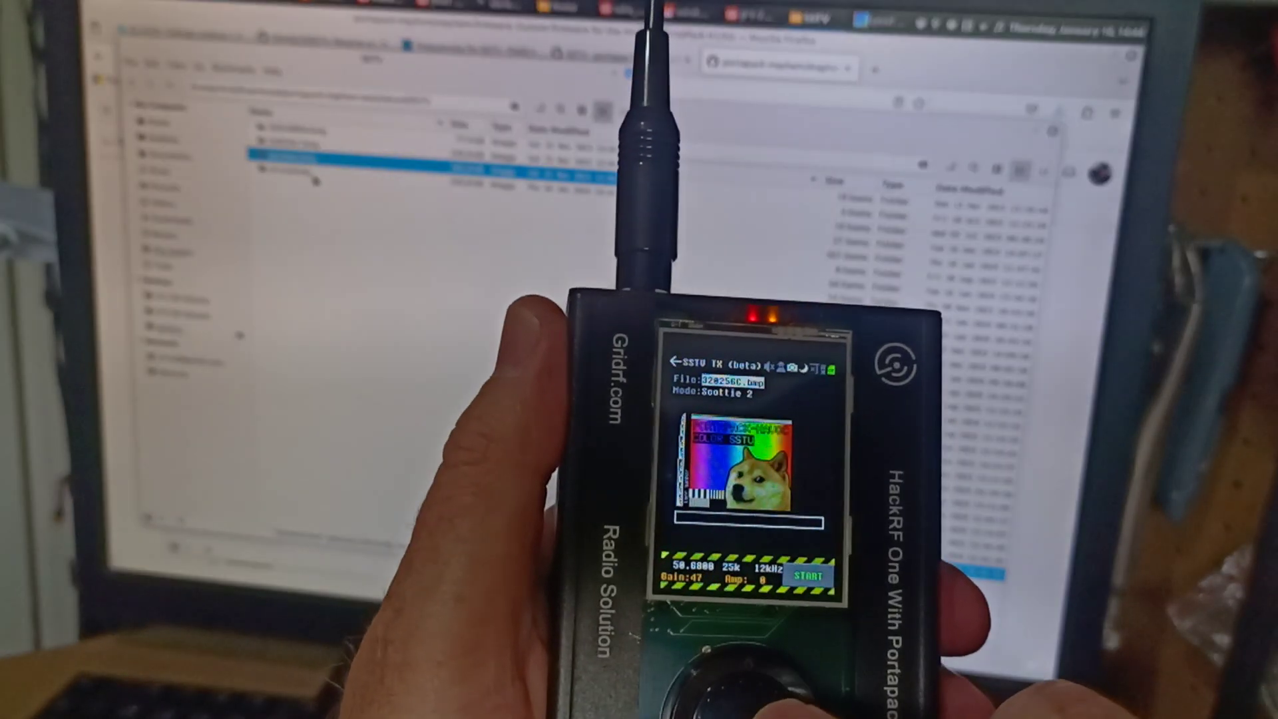